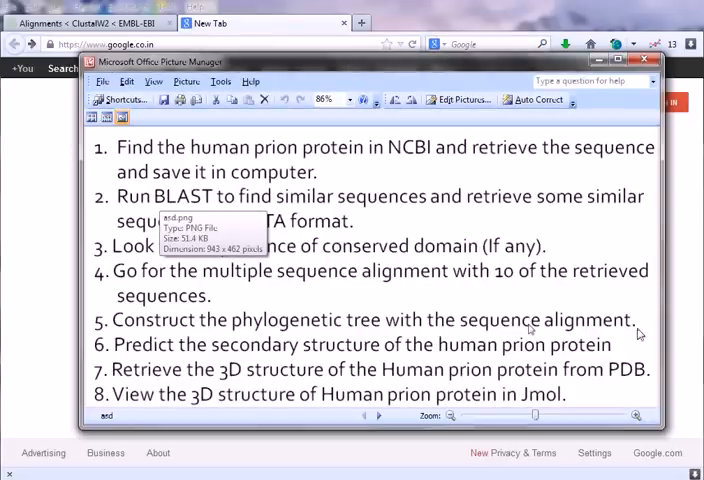
pyautogui.moveTo(640, 334)
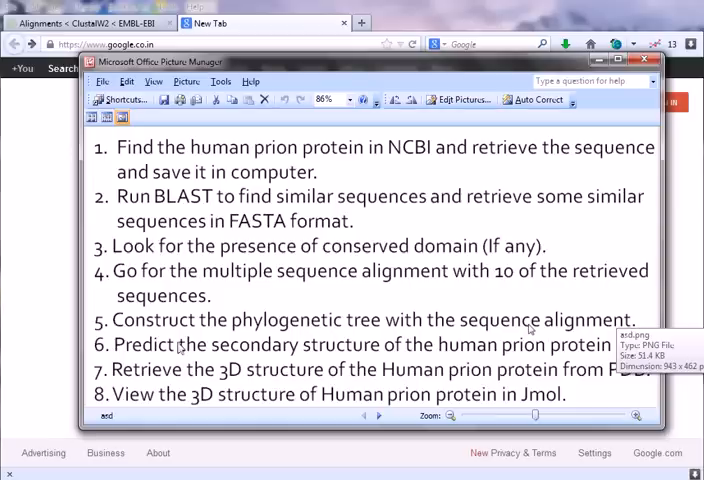
pyautogui.moveTo(168, 352)
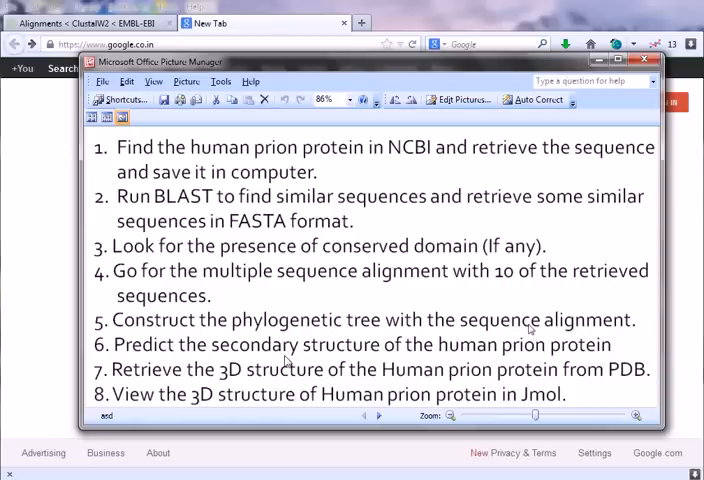
pyautogui.moveTo(168, 338)
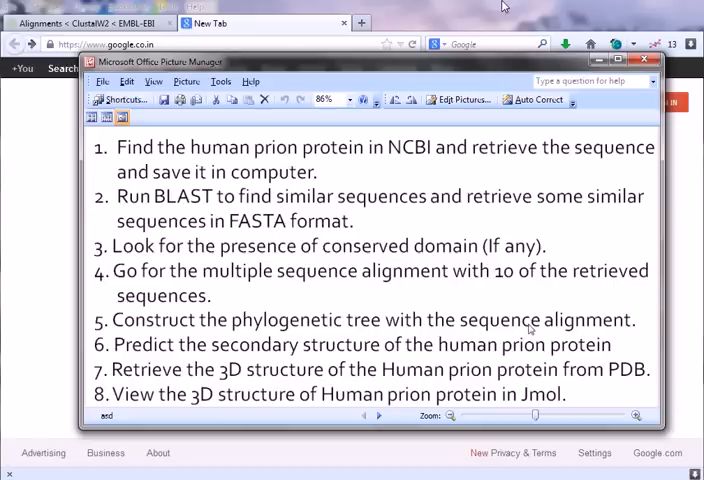
# Search Google for 'phylogenetic tree construction' by picking the autocomplete suggestion.
pyautogui.click(645, 61)
pyautogui.write('P')
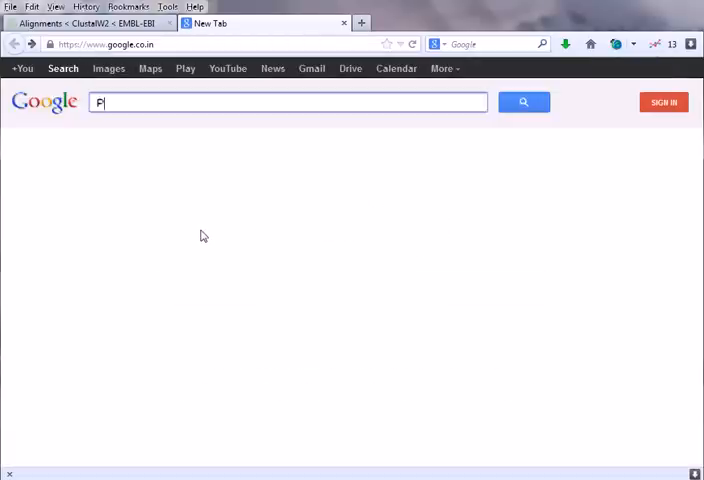
pyautogui.write('hylogenet')
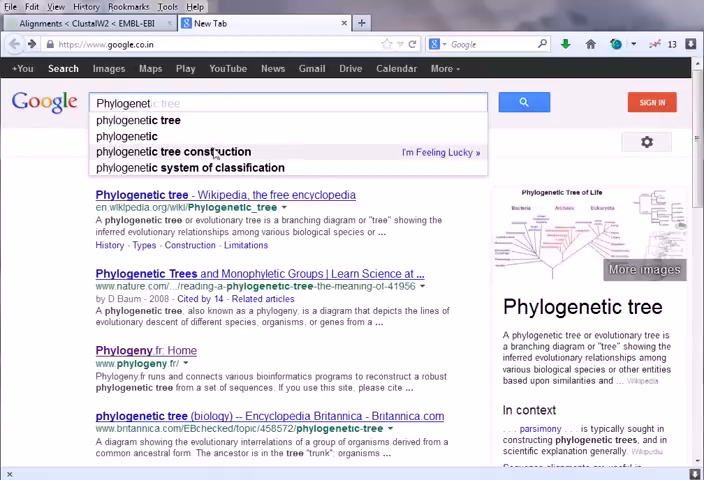
pyautogui.click(174, 151)
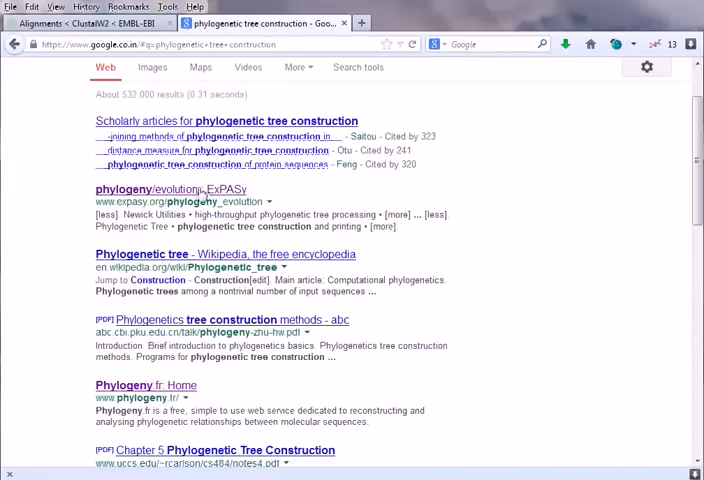
pyautogui.moveTo(170, 189)
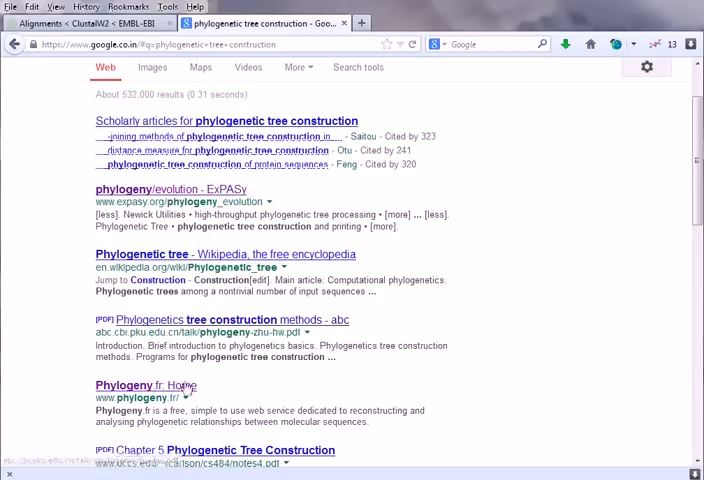
# Open the 'Phylogeny.fr: Home' result and scroll through its analysis modes.
pyautogui.click(144, 385)
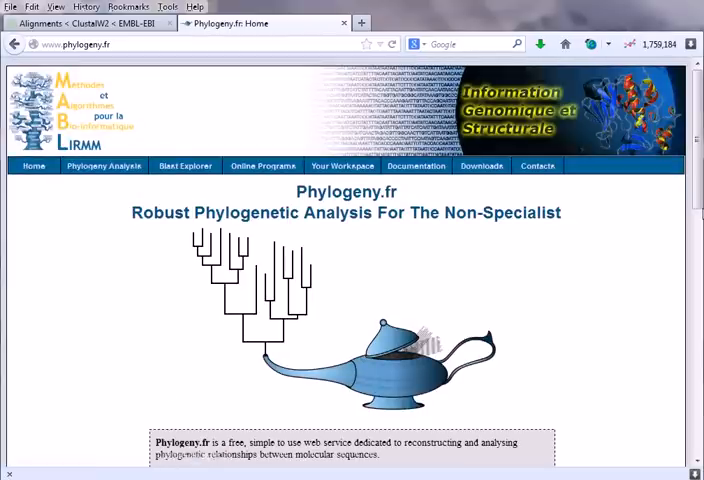
pyautogui.scroll(-3)
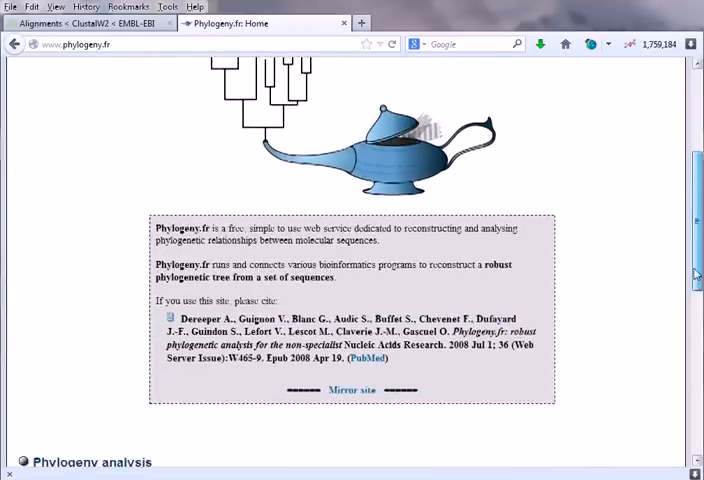
pyautogui.scroll(-3)
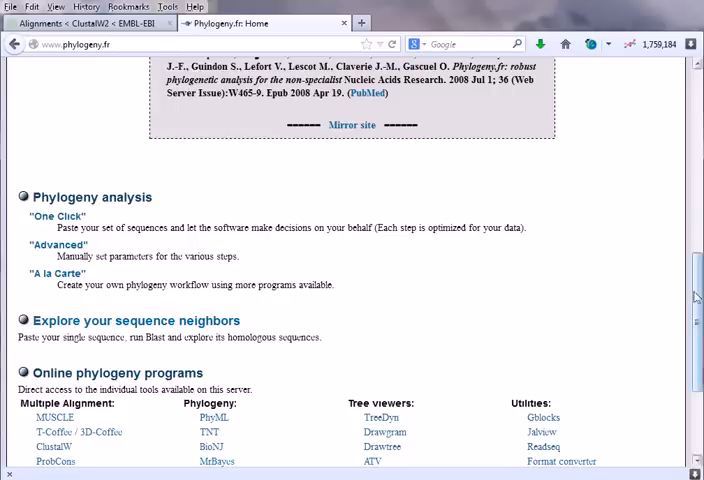
pyautogui.scroll(-3)
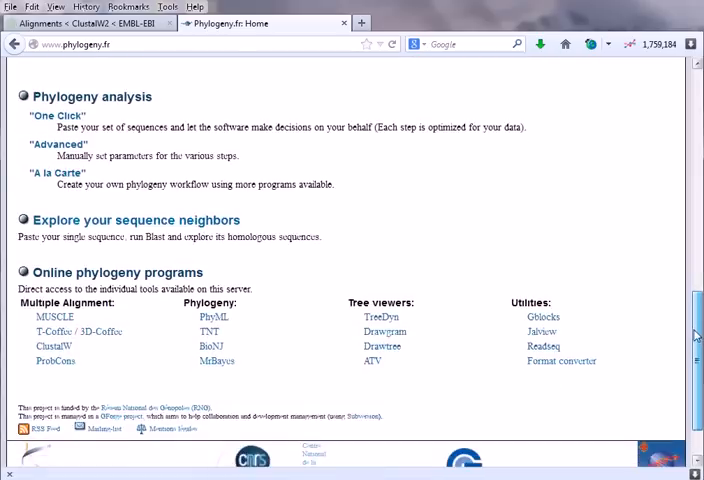
pyautogui.scroll(3)
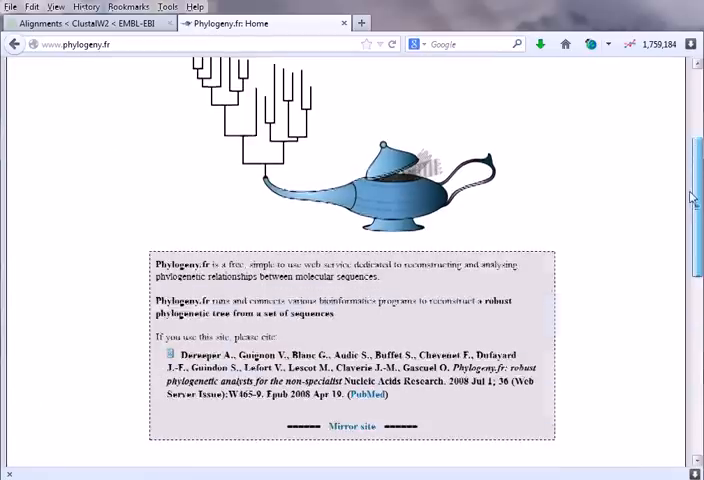
pyautogui.scroll(-3)
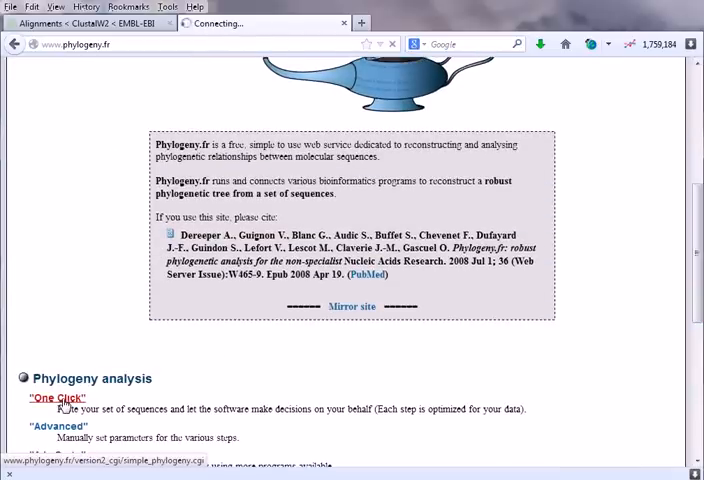
# Enter One Click mode and name the analysis 'PHylogeny of Prion'.
pyautogui.click(56, 398)
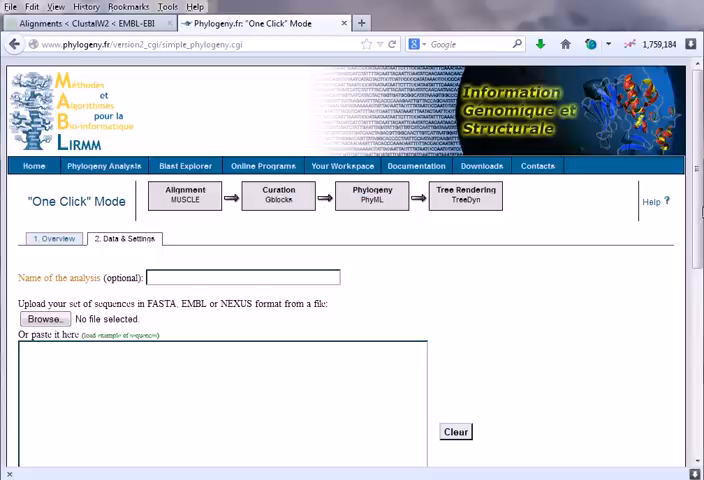
pyautogui.scroll(-3)
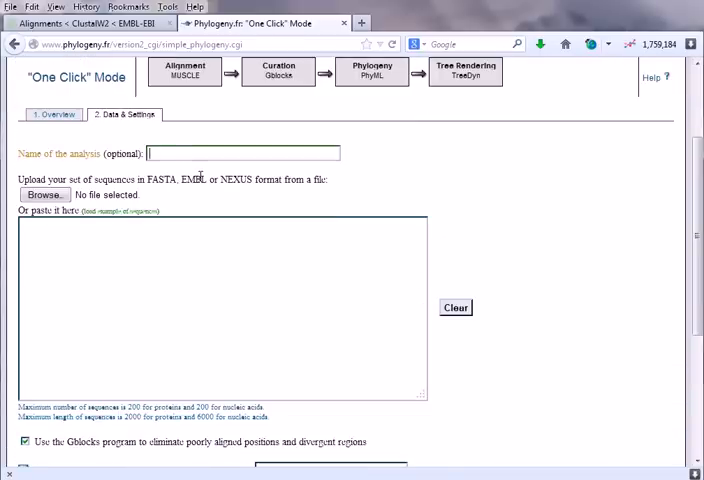
pyautogui.write('PHy')
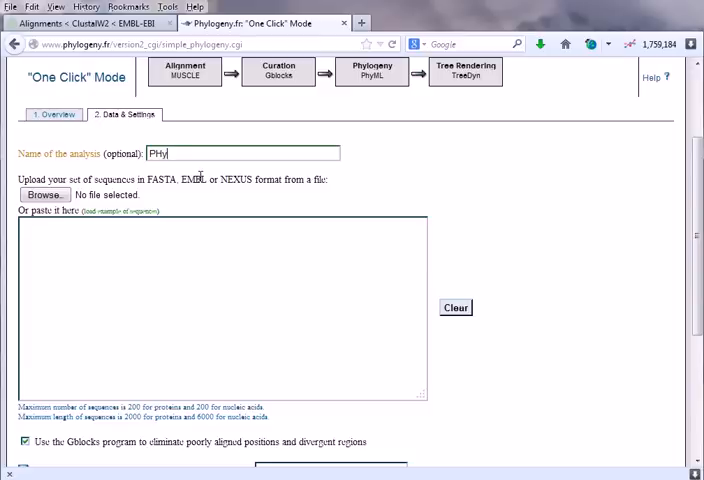
pyautogui.write('logent')
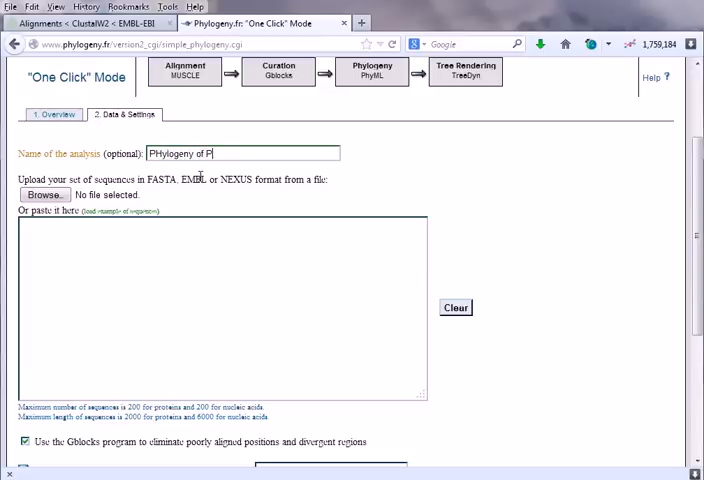
pyautogui.write('rion')
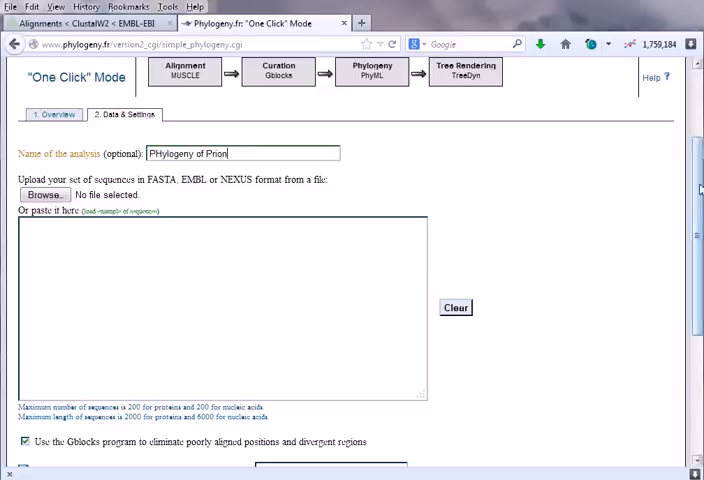
pyautogui.scroll(-3)
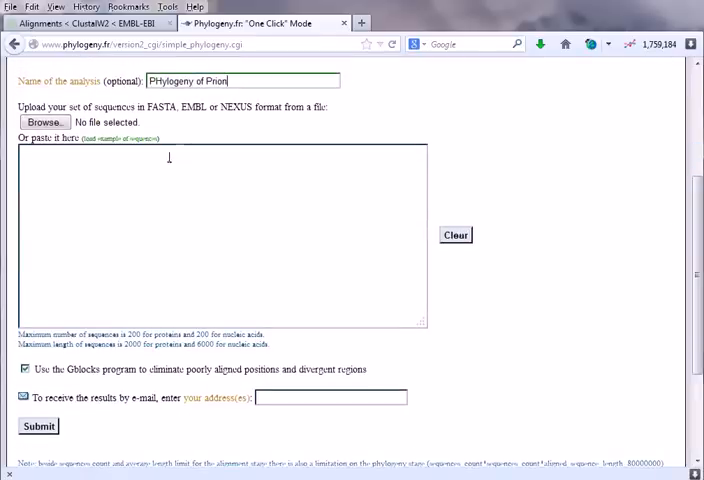
pyautogui.moveTo(199, 128)
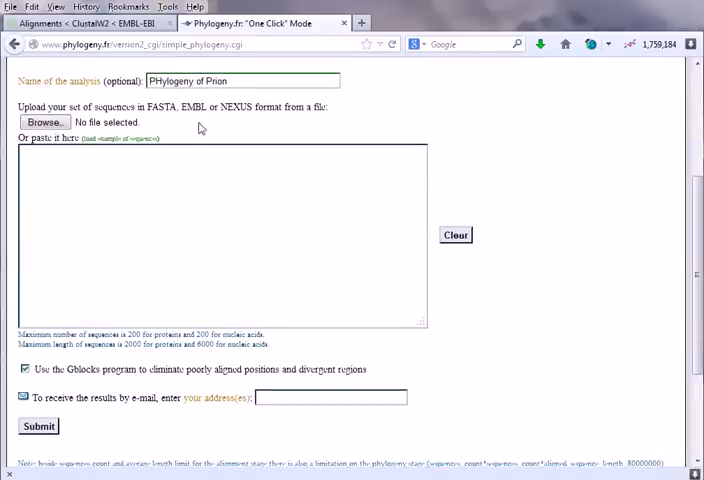
# Open the saved prion sequence document in WordPad and copy its sequences.
pyautogui.doubleClick(162, 107)
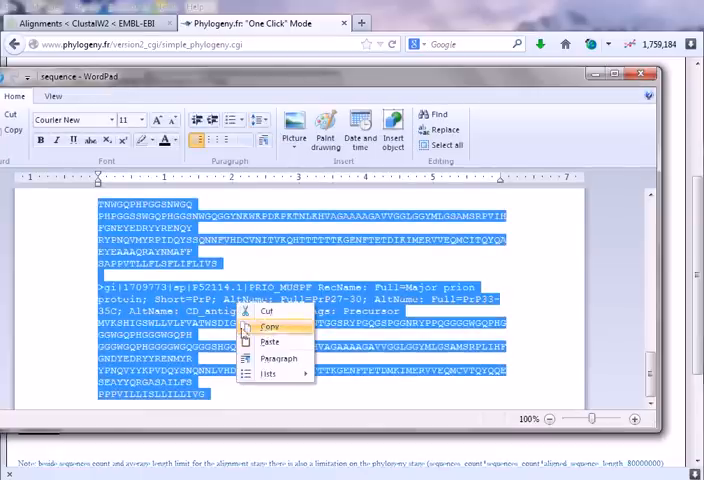
pyautogui.click(268, 327)
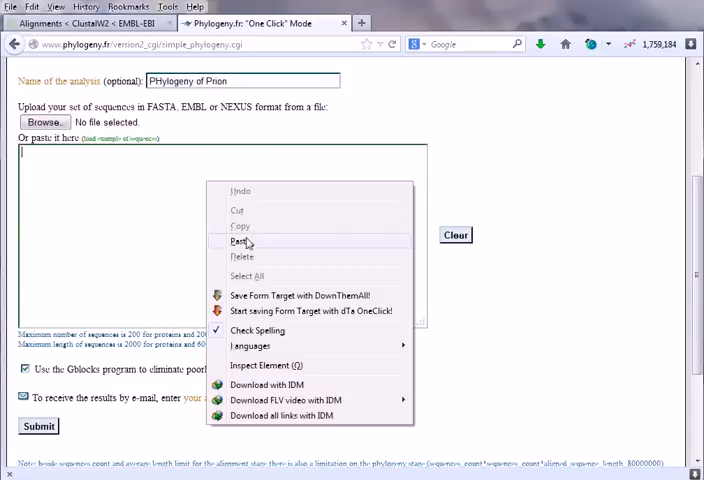
# Paste the prion protein sequences into the One Click form, keeping Gblocks curation ticked.
pyautogui.click(240, 241)
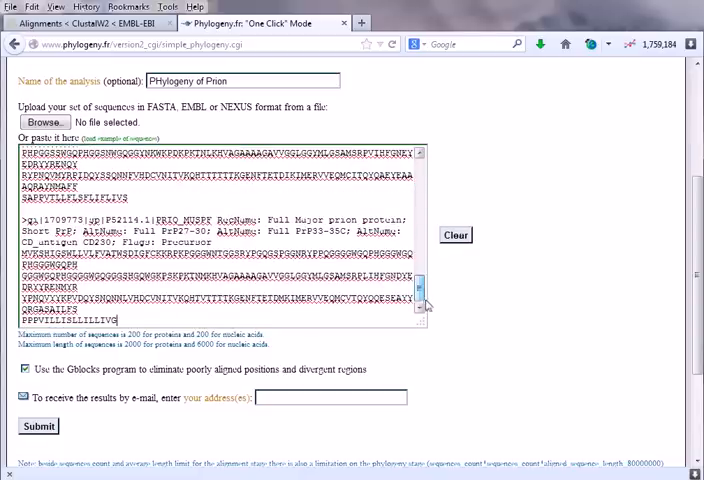
pyautogui.scroll(-3)
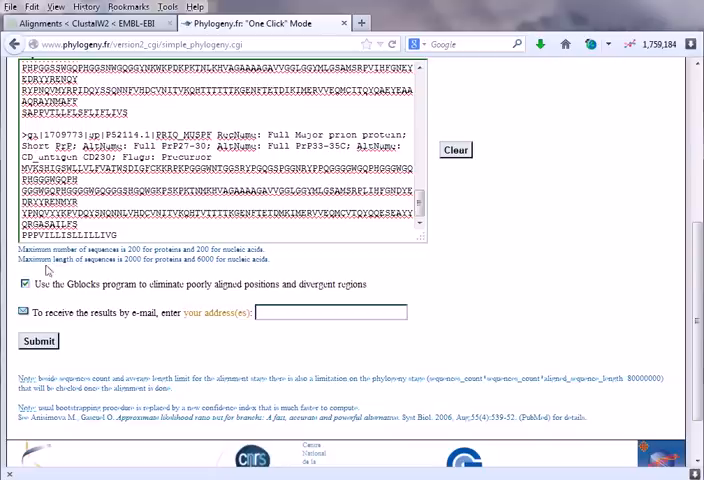
pyautogui.moveTo(145, 272)
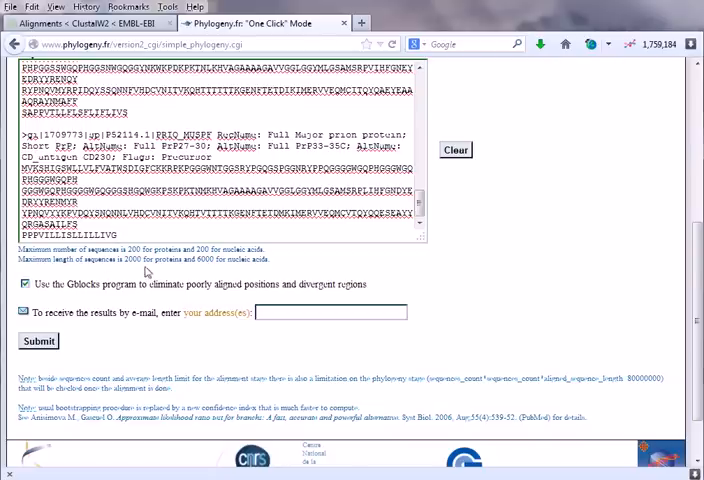
pyautogui.moveTo(226, 273)
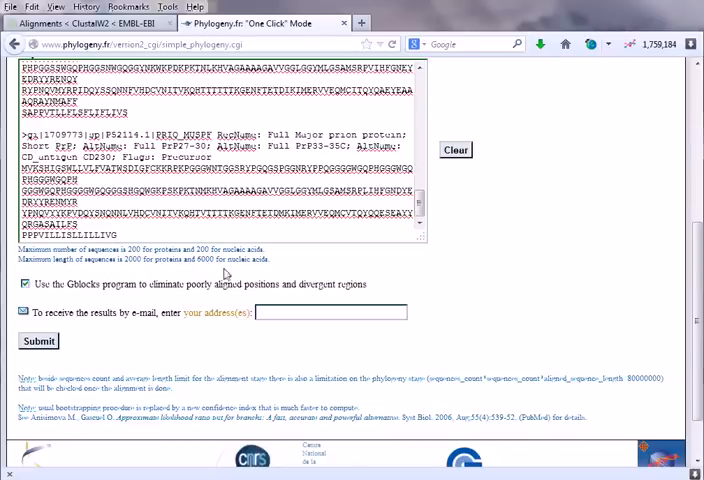
pyautogui.moveTo(20, 258)
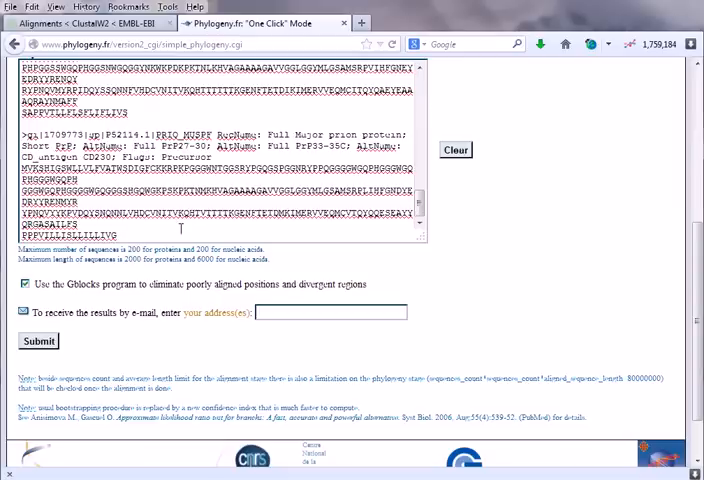
pyautogui.moveTo(148, 278)
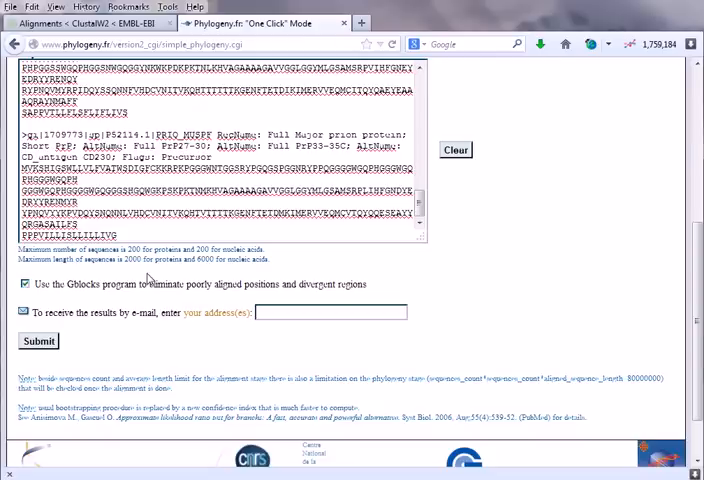
pyautogui.moveTo(670, 287)
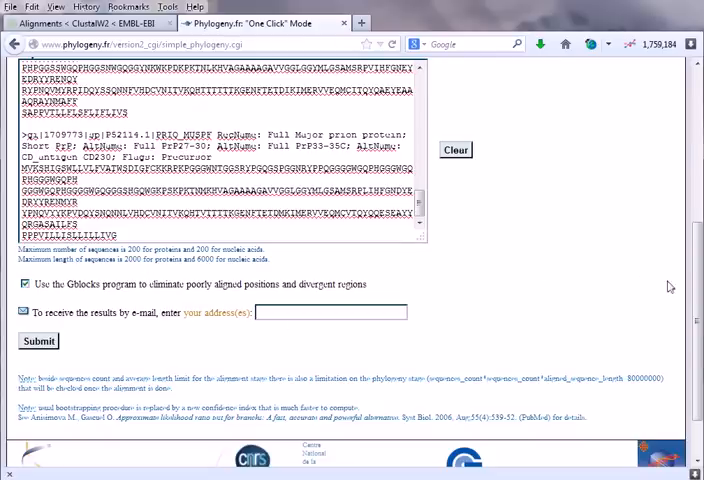
pyautogui.scroll(-3)
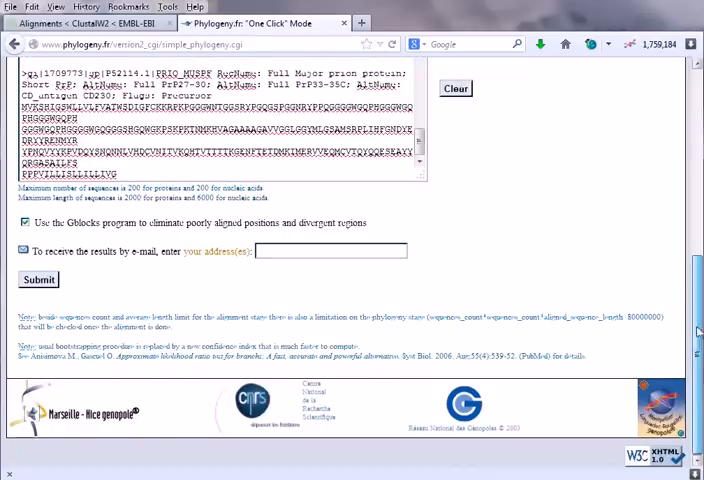
pyautogui.scroll(3)
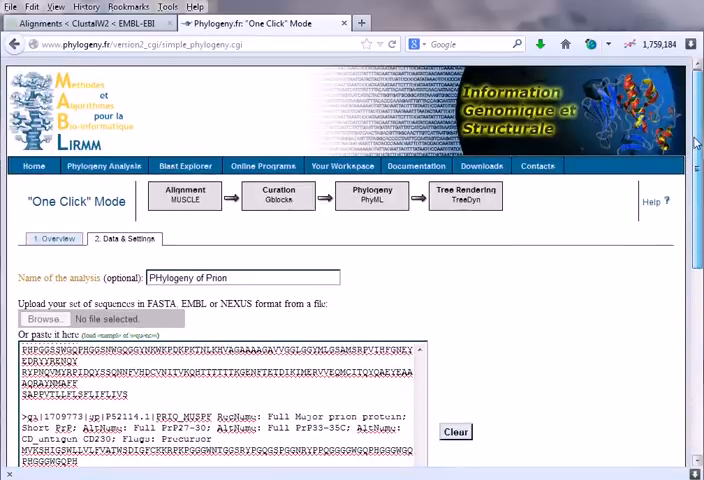
pyautogui.scroll(-3)
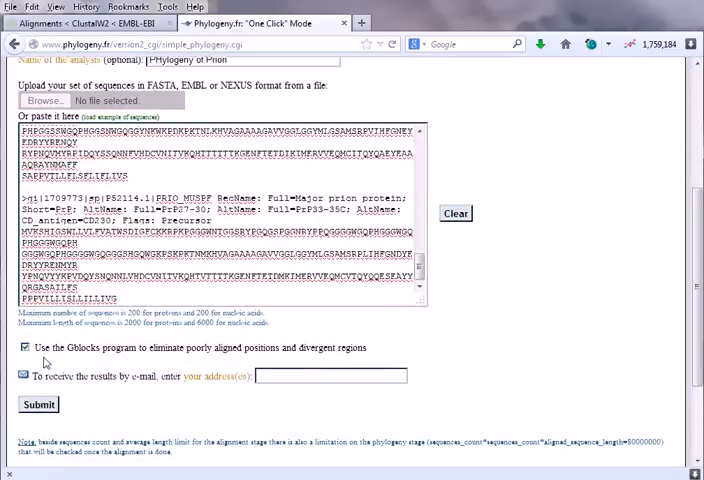
pyautogui.moveTo(246, 392)
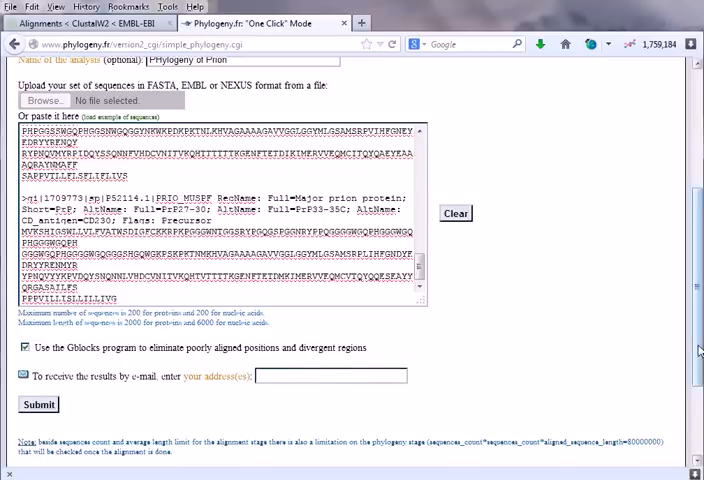
pyautogui.scroll(3)
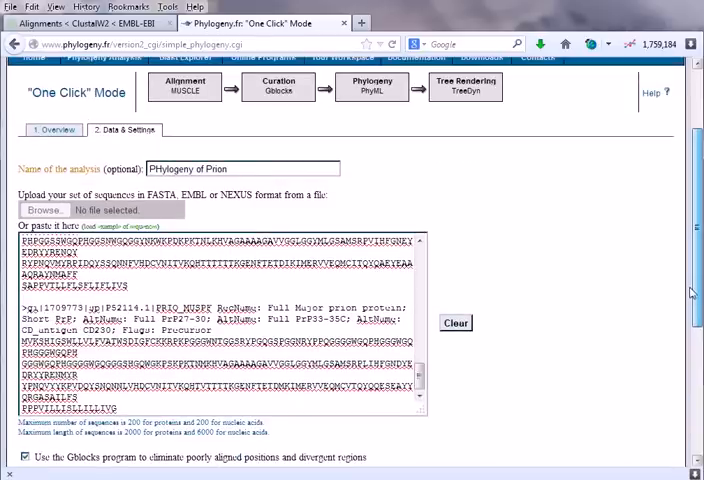
pyautogui.scroll(-3)
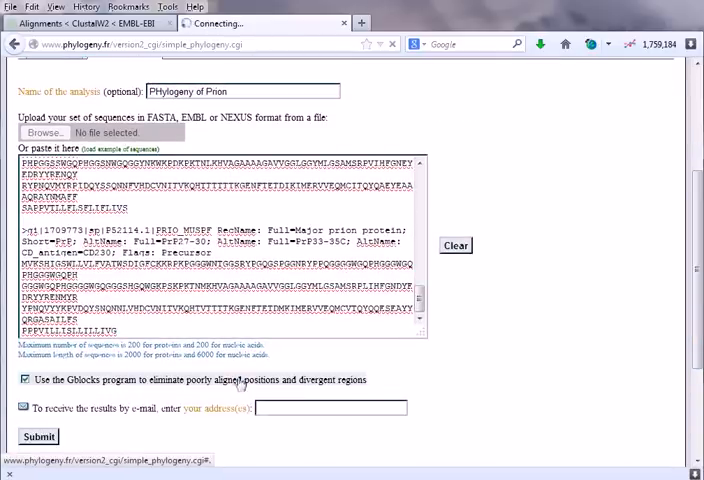
# Submit the prion analysis and follow its progress until PhyML computation is done.
pyautogui.click(38, 436)
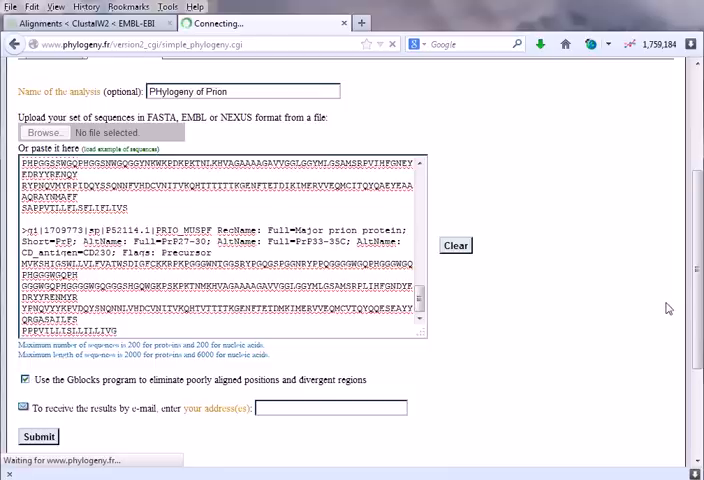
pyautogui.click(38, 436)
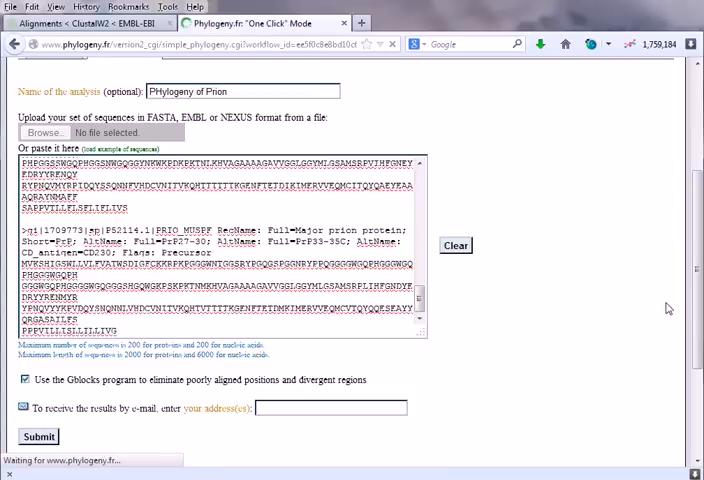
pyautogui.click(38, 436)
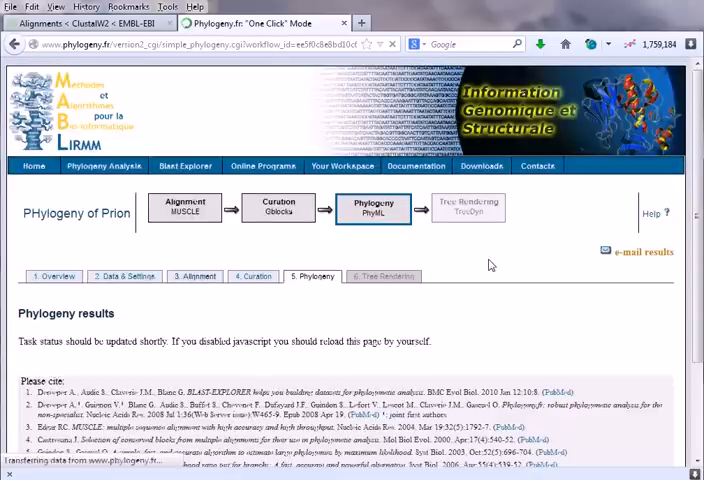
pyautogui.scroll(-3)
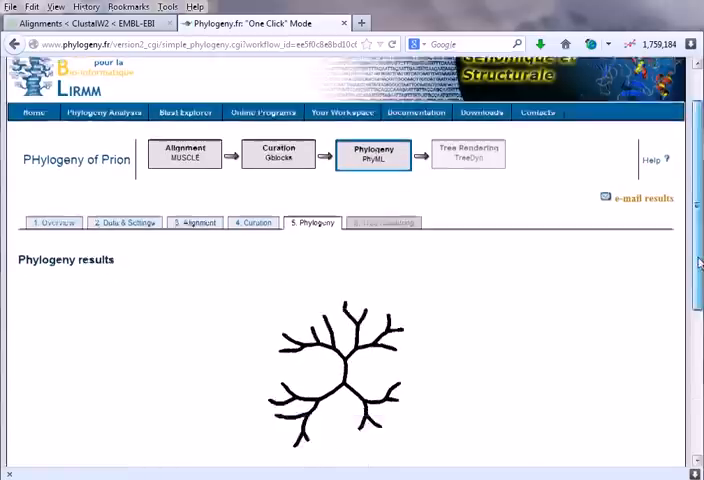
pyautogui.scroll(-3)
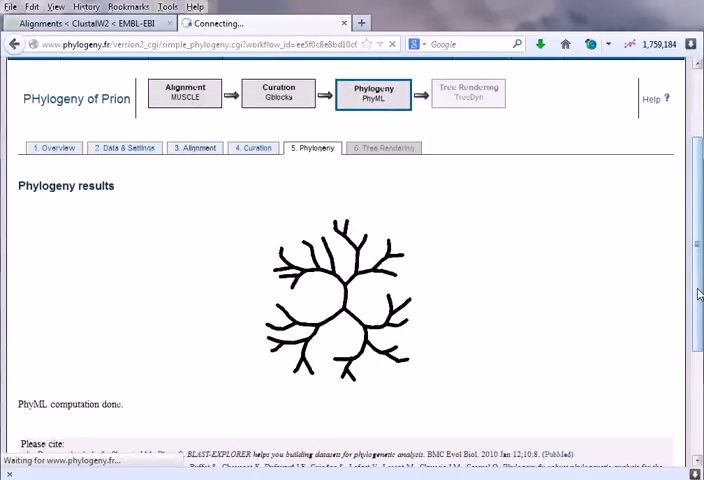
pyautogui.scroll(-3)
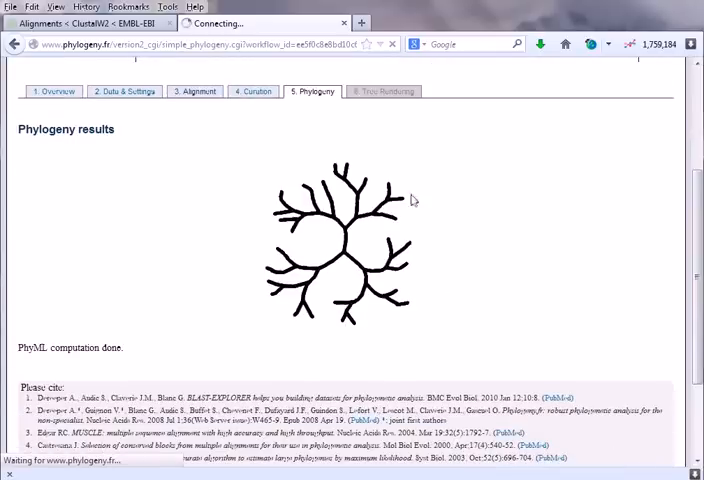
pyautogui.moveTo(137, 347)
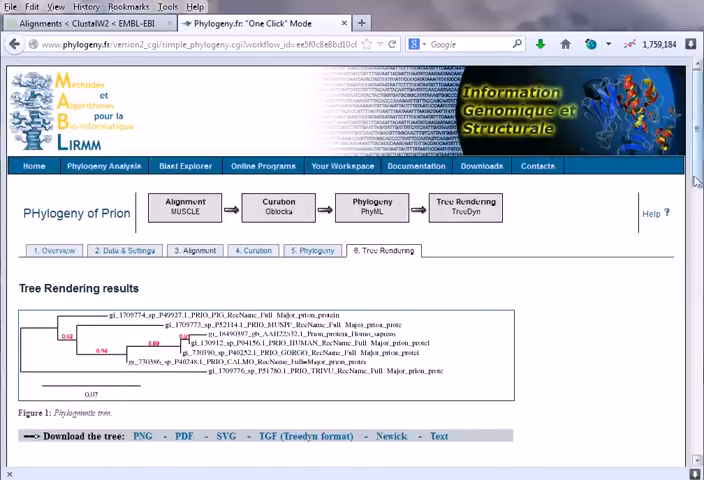
pyautogui.scroll(-3)
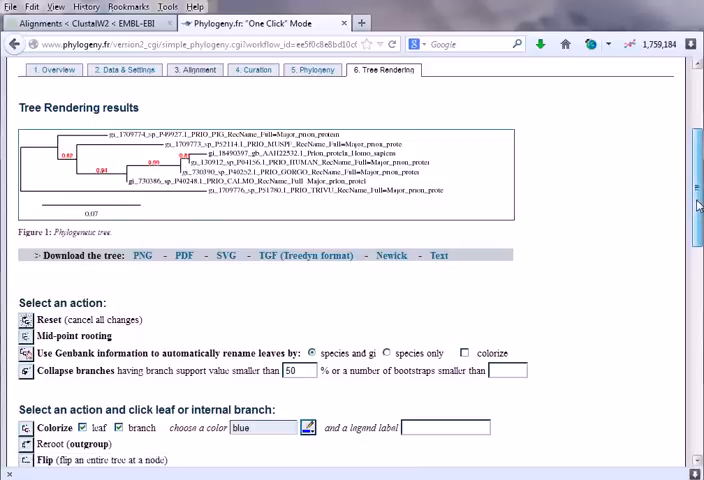
pyautogui.scroll(3)
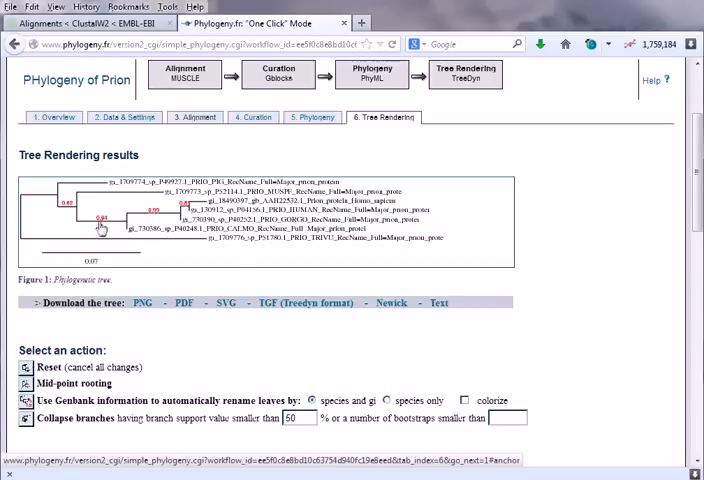
pyautogui.moveTo(85, 230)
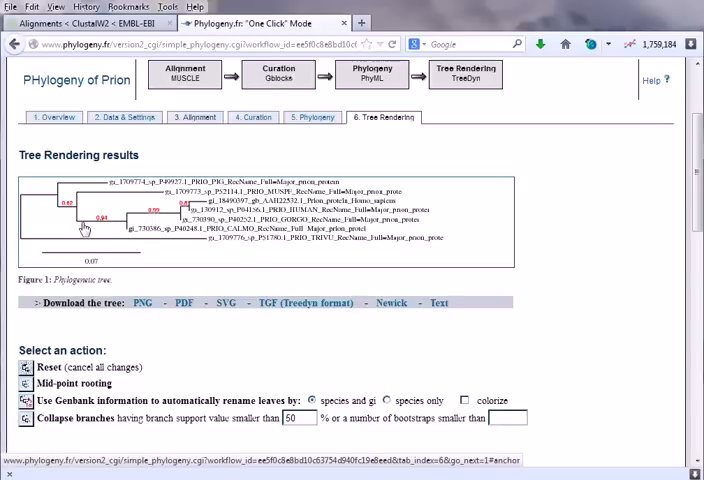
pyautogui.moveTo(136, 222)
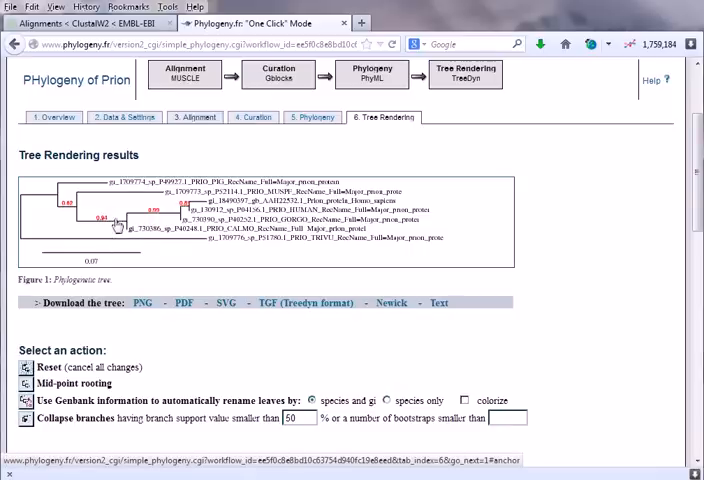
pyautogui.moveTo(113, 244)
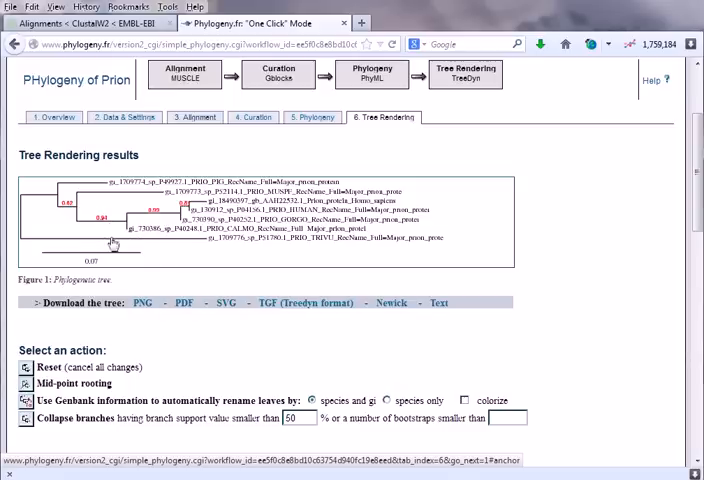
pyautogui.moveTo(175, 240)
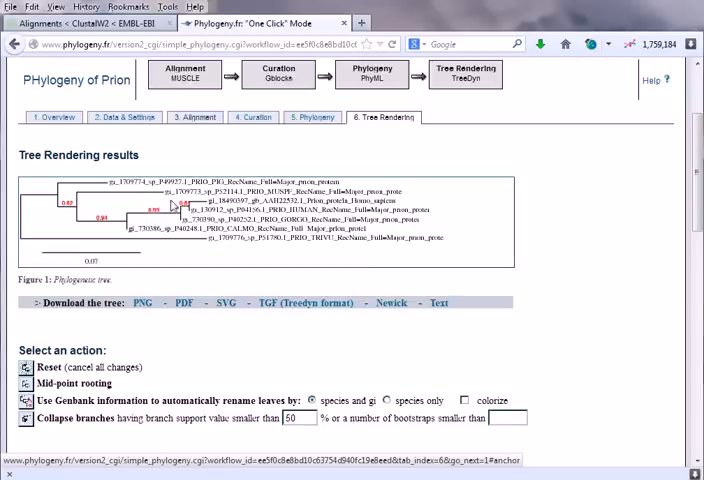
pyautogui.moveTo(152, 215)
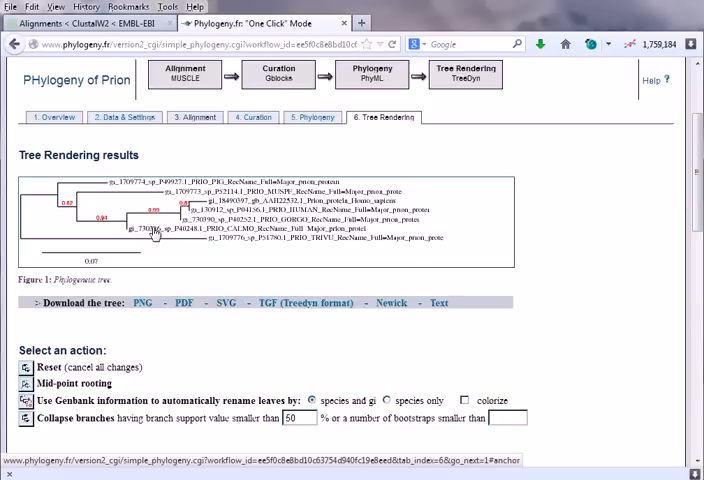
pyautogui.moveTo(531, 224)
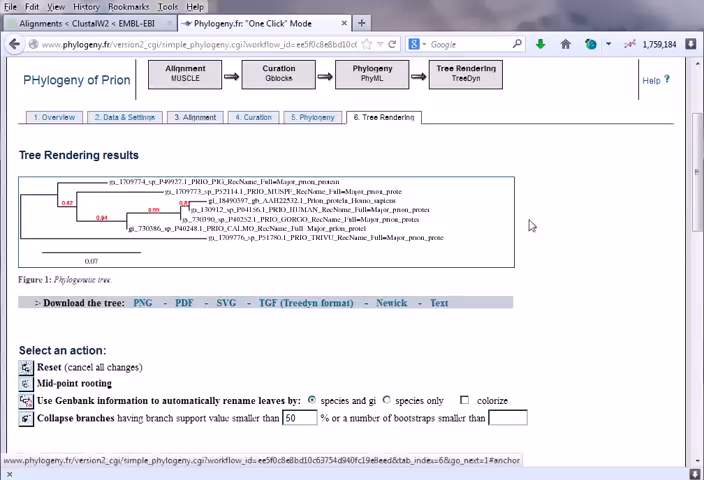
pyautogui.scroll(-3)
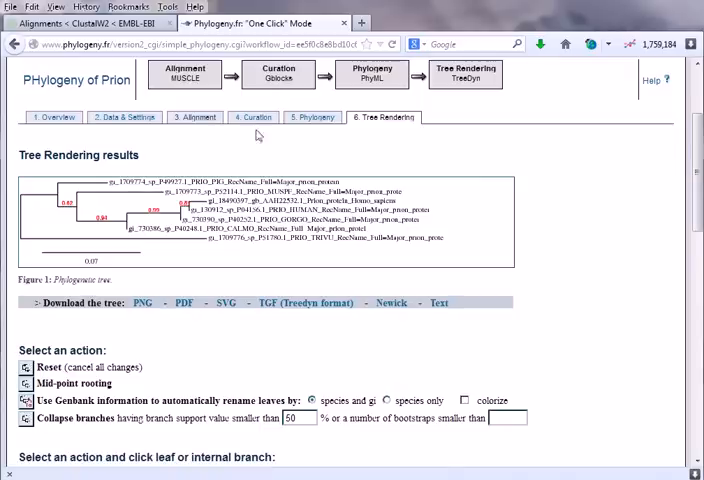
pyautogui.click(198, 117)
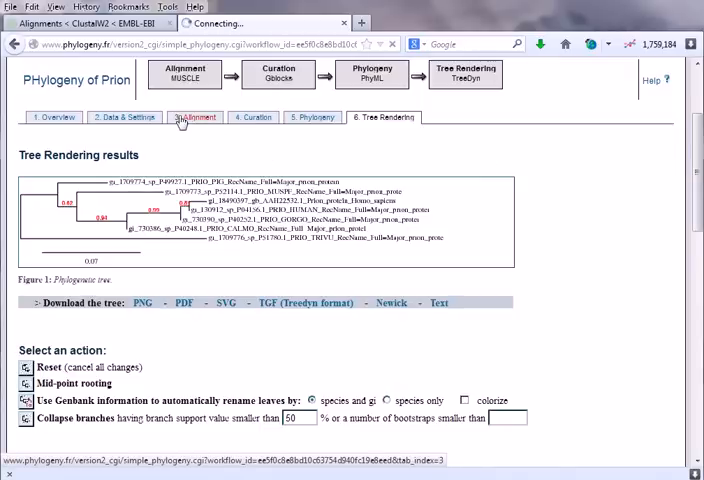
# Browse the prion sequence alignment in the 3. Alignment results panel.
pyautogui.click(195, 117)
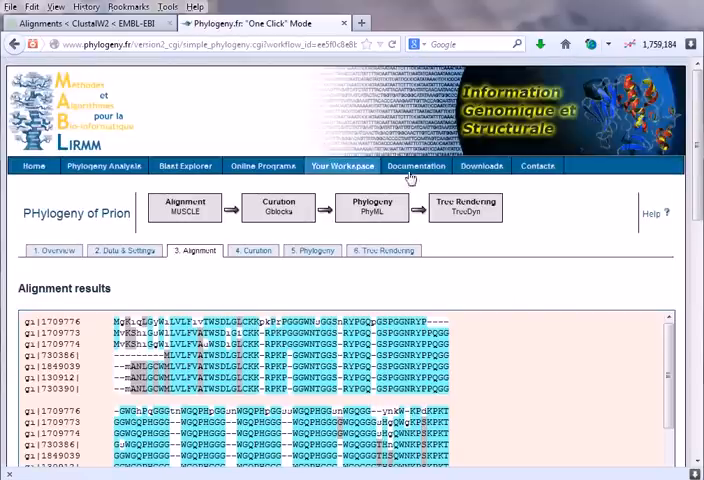
pyautogui.scroll(-3)
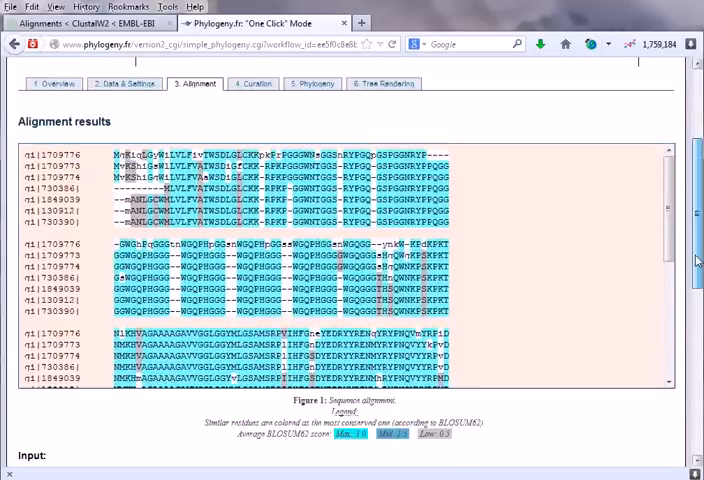
pyautogui.scroll(-3)
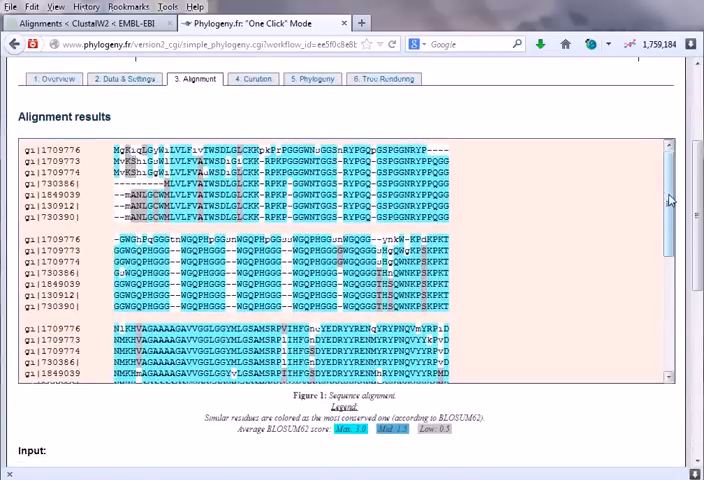
pyautogui.scroll(-3)
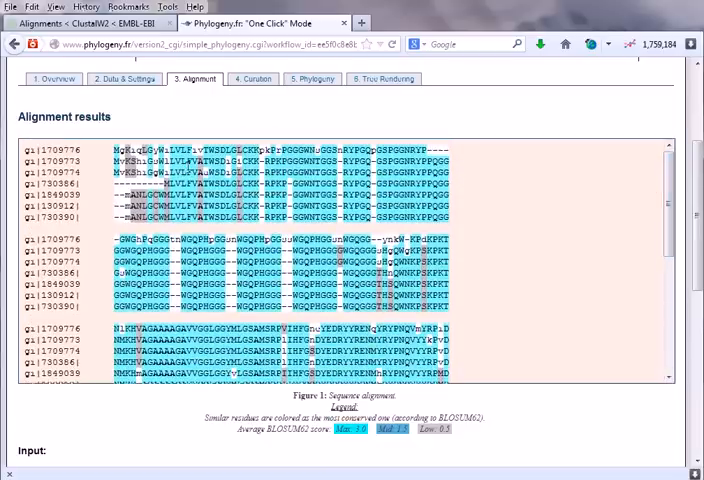
pyautogui.moveTo(105, 150); pyautogui.dragTo(455, 210)
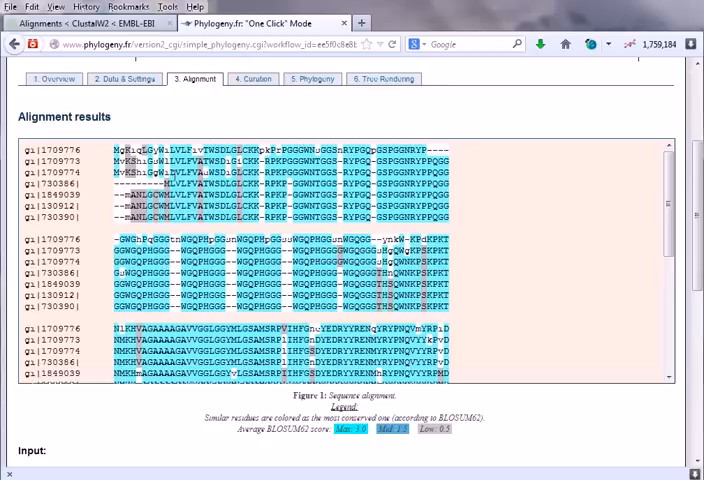
pyautogui.scroll(-3)
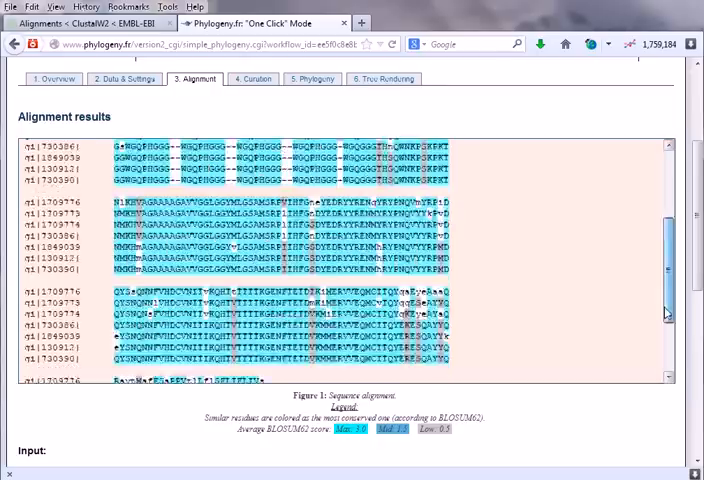
pyautogui.scroll(-3)
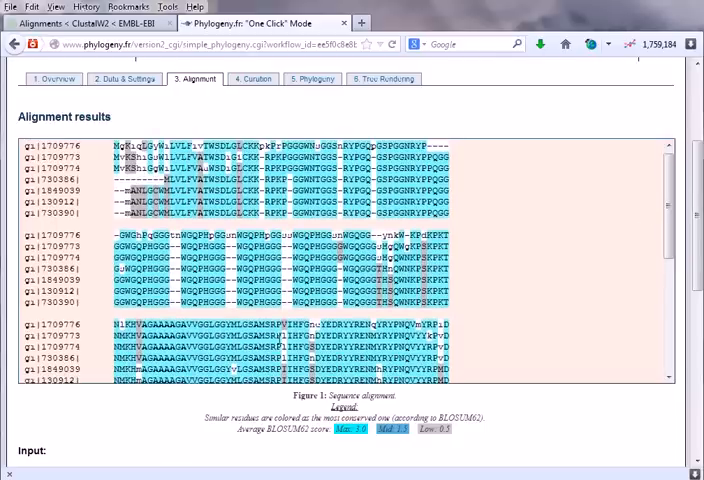
pyautogui.moveTo(260, 102)
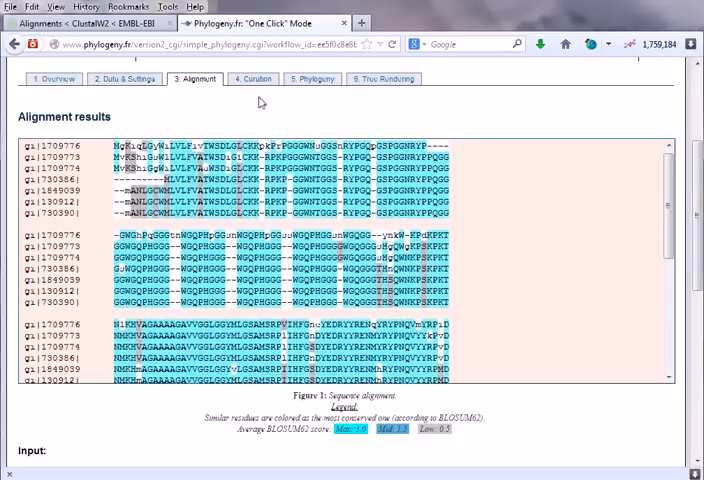
pyautogui.click(312, 78)
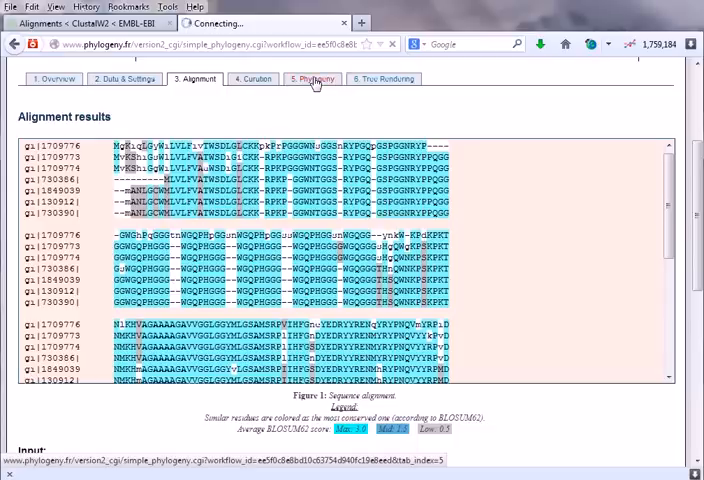
# Review the prion text tree on the Phylogeny page, then show the 6. Tree Rendering results.
pyautogui.click(312, 79)
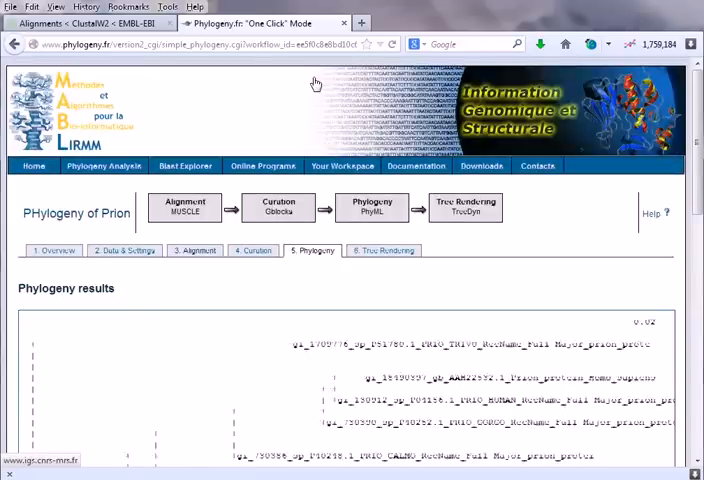
pyautogui.scroll(-3)
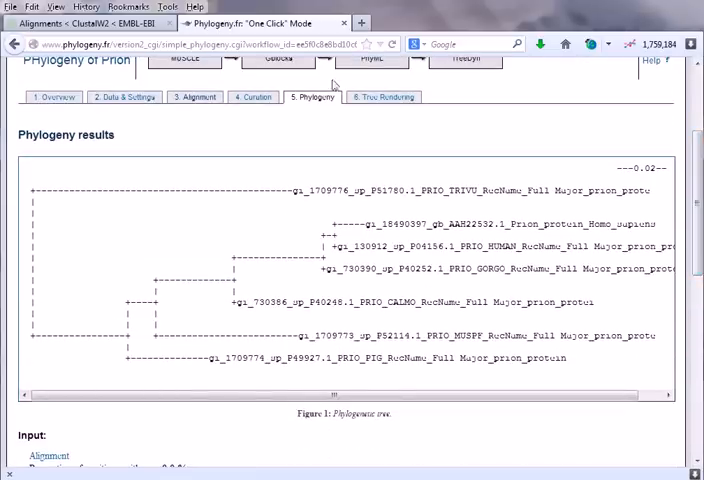
pyautogui.click(384, 97)
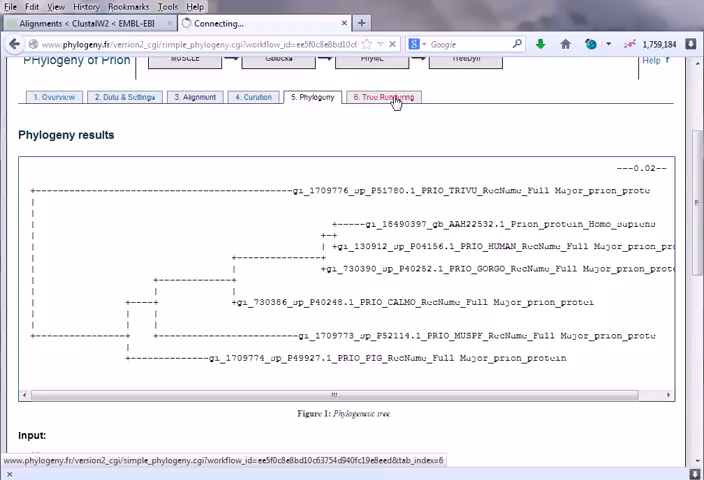
pyautogui.click(384, 97)
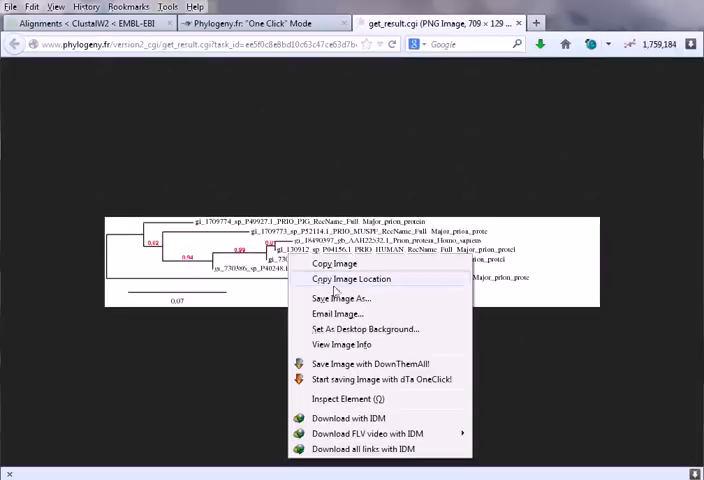
# Save the rendered prion tree image to the desktop as phylo_tree.
pyautogui.click(341, 298)
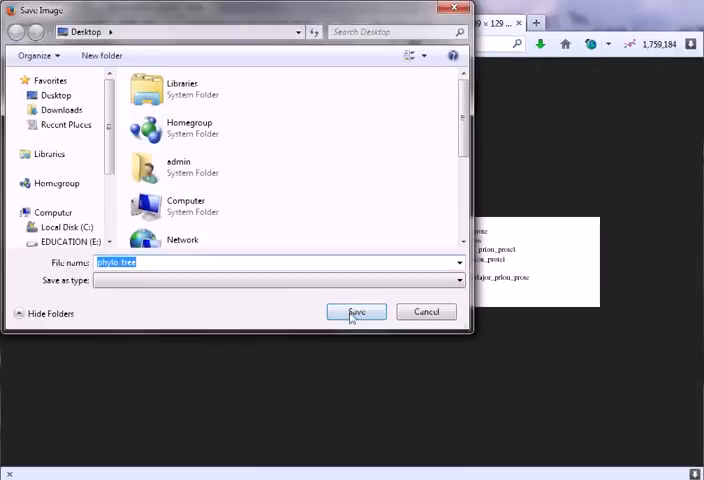
pyautogui.click(356, 311)
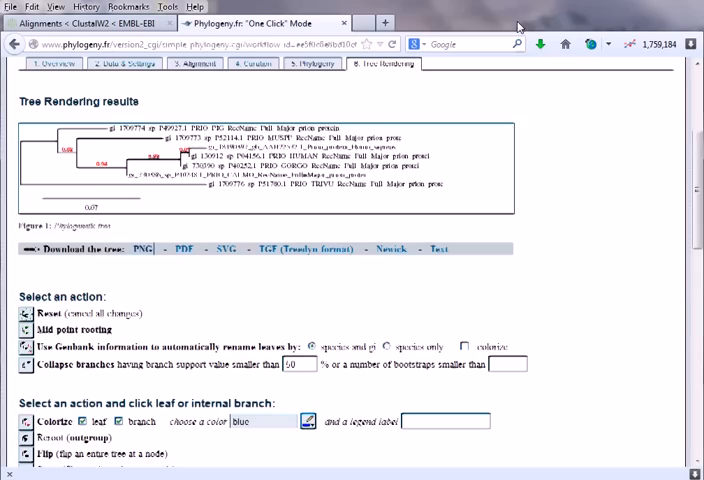
# Change the tree label font size from 8 to 10 in the Font options.
pyautogui.scroll(-3)
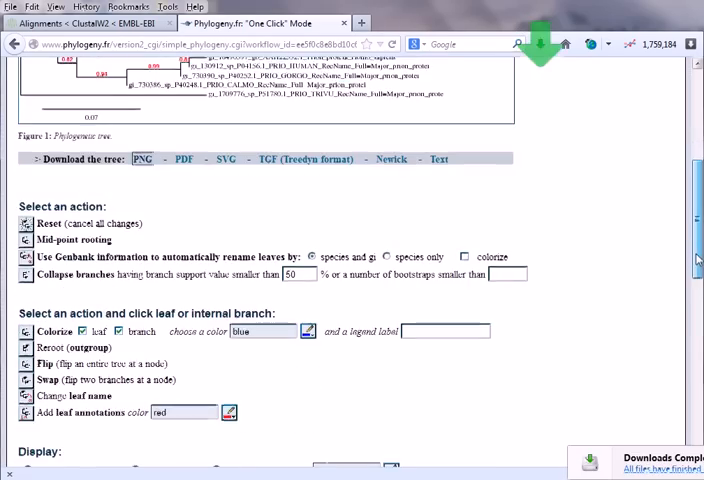
pyautogui.scroll(-3)
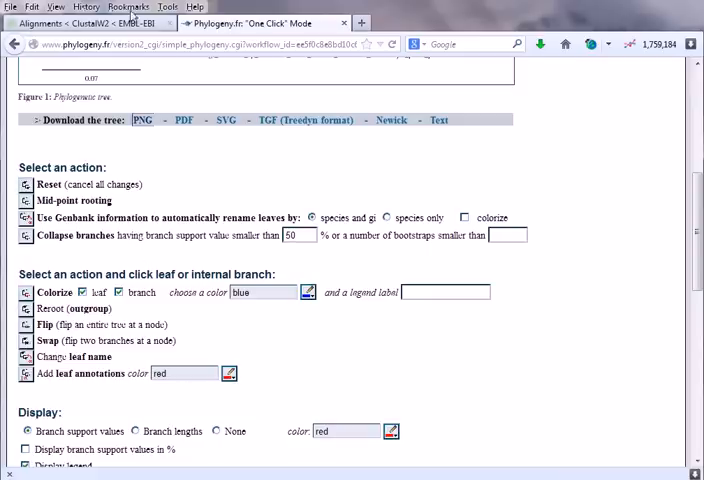
pyautogui.scroll(3)
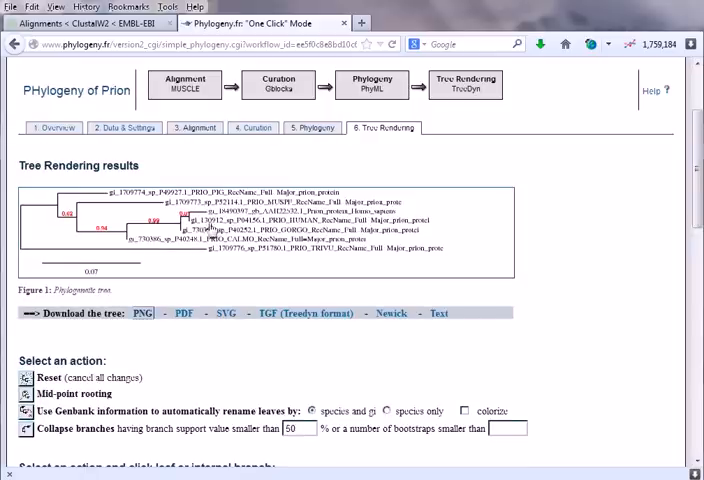
pyautogui.moveTo(340, 238)
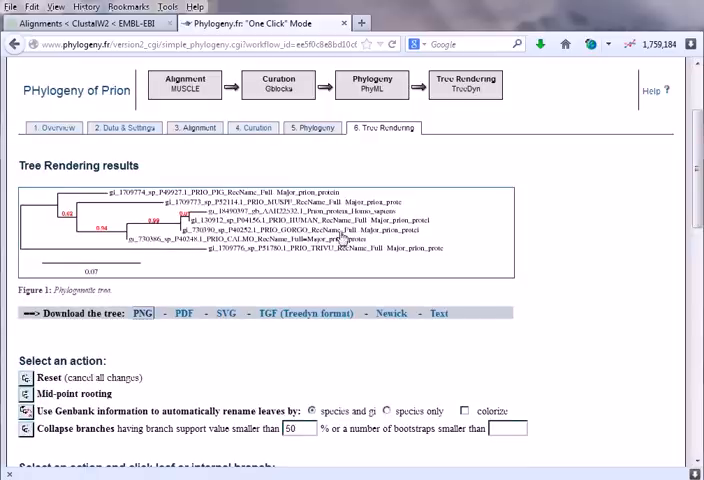
pyautogui.scroll(-3)
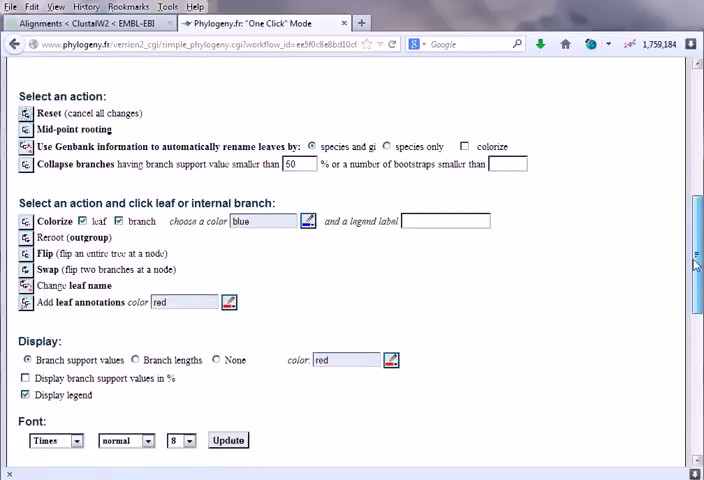
pyautogui.scroll(-3)
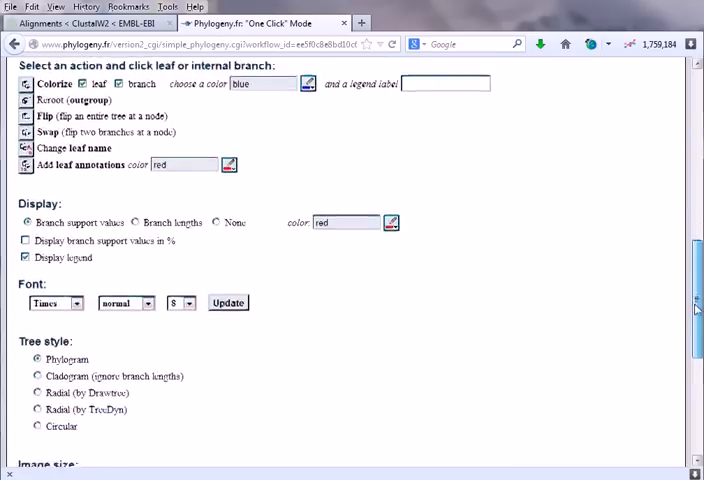
pyautogui.scroll(-3)
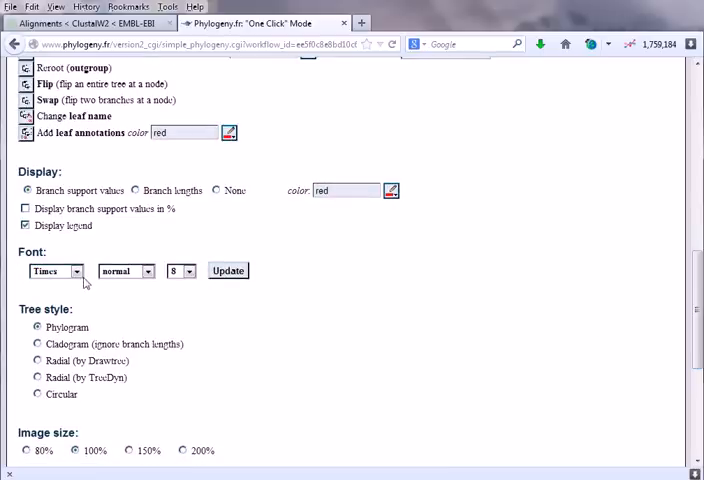
pyautogui.click(182, 270)
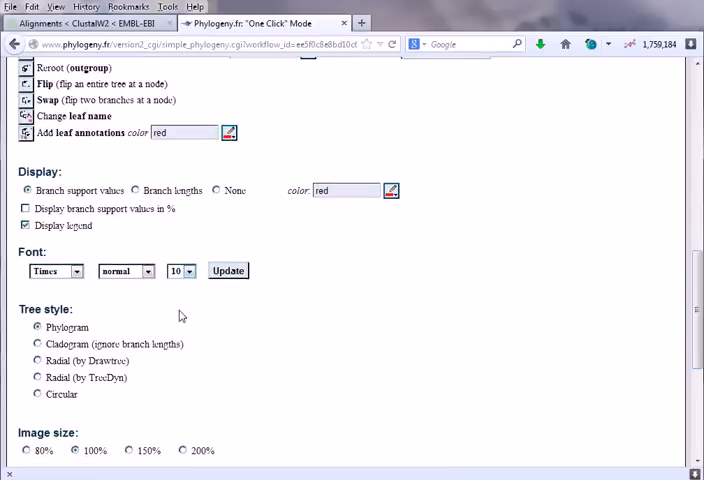
pyautogui.scroll(3)
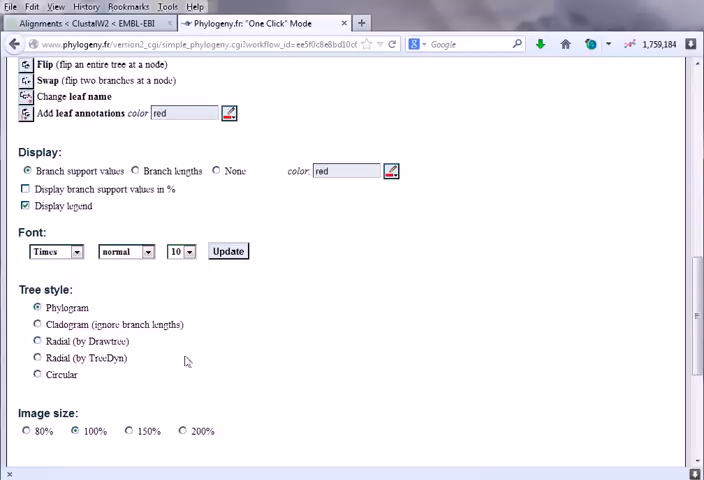
pyautogui.scroll(3)
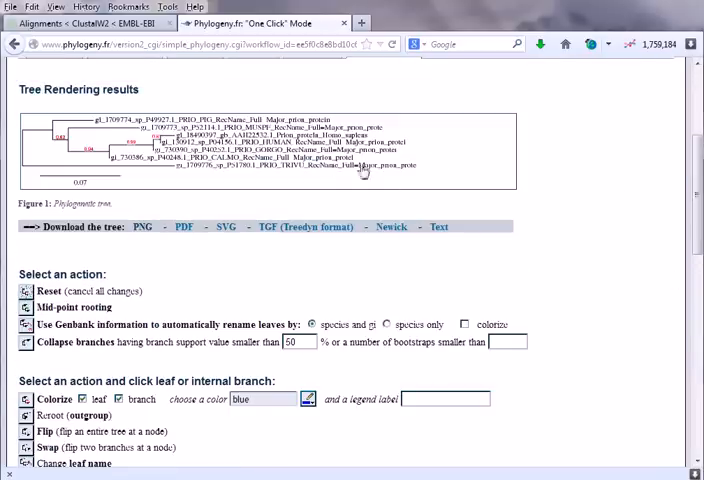
# Scroll through the page to view the prion tree redrawn as a cladogram, then radial.
pyautogui.scroll(-3)
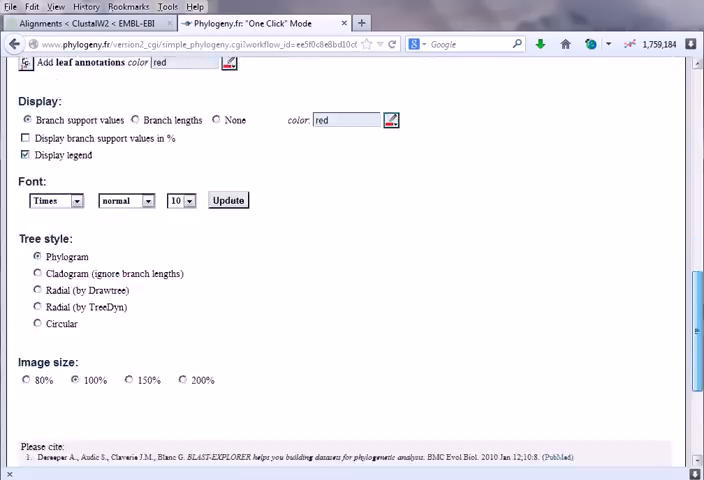
pyautogui.scroll(-3)
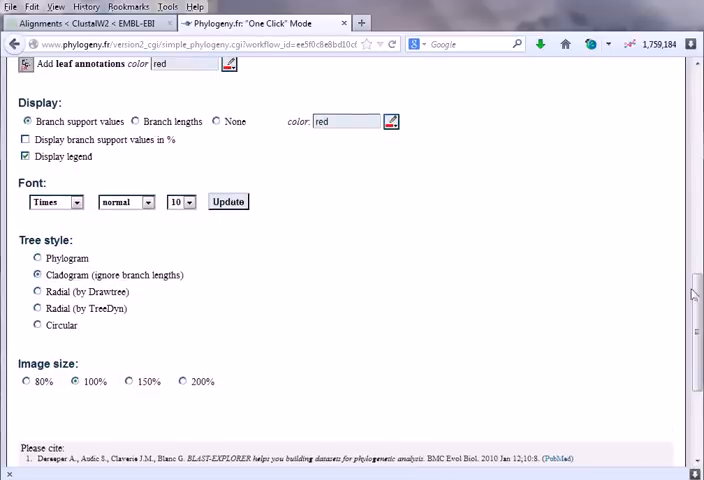
pyautogui.scroll(3)
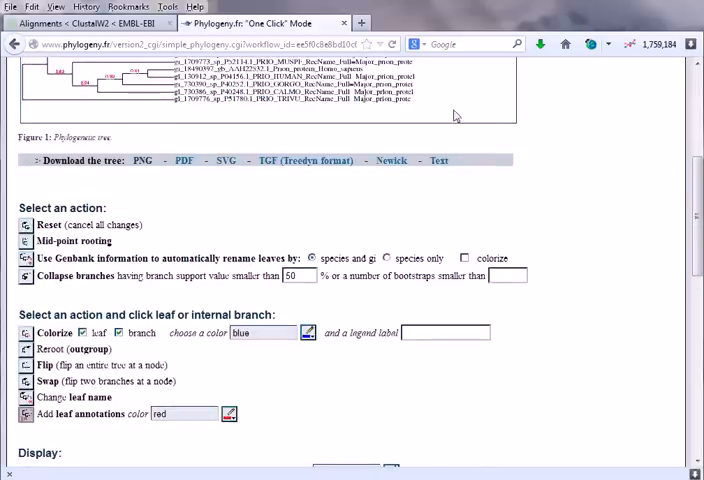
pyautogui.scroll(3)
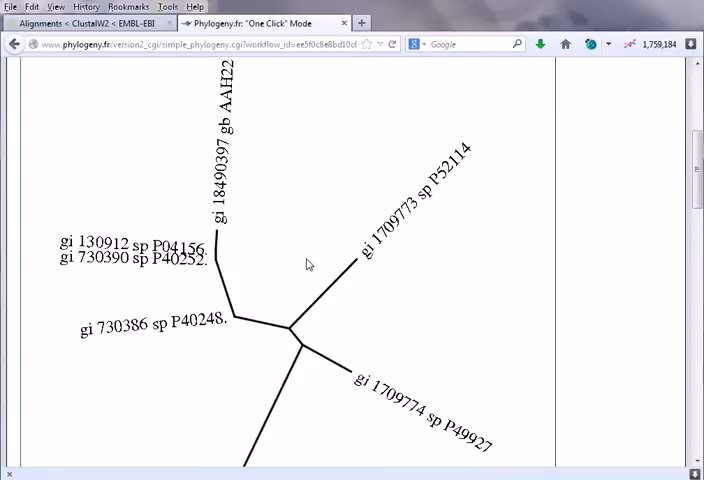
pyautogui.moveTo(270, 290)
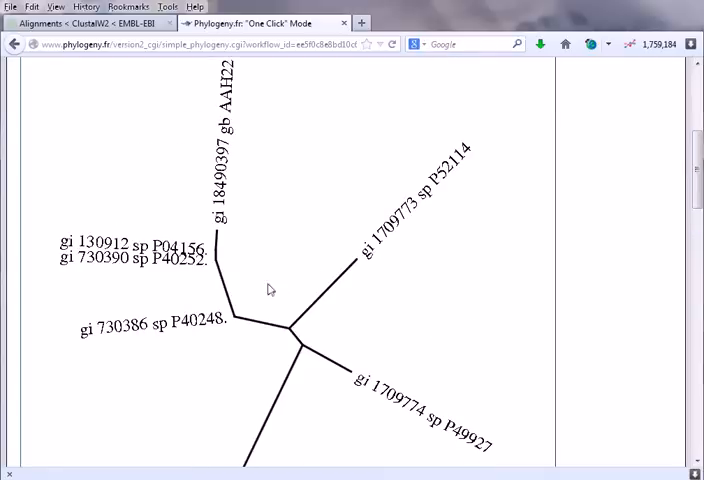
pyautogui.scroll(-3)
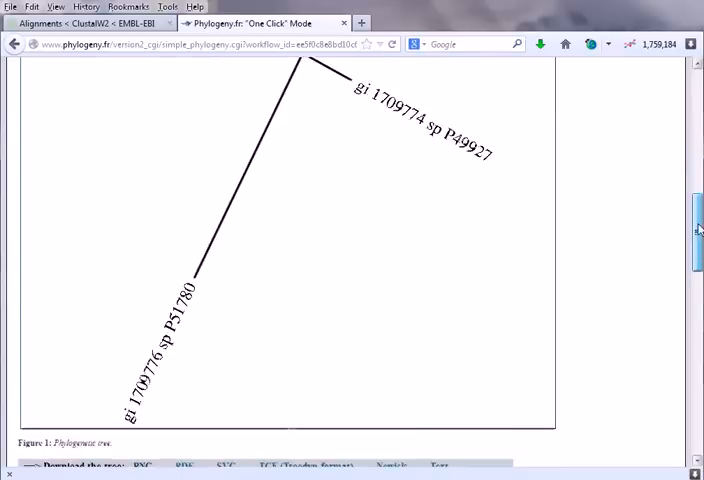
pyautogui.scroll(3)
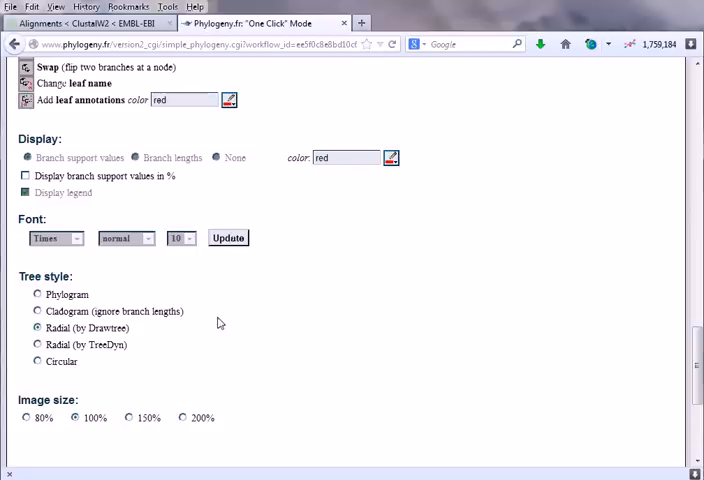
# Scroll to inspect the enlarged 200% cladogram showing branch support values.
pyautogui.scroll(-3)
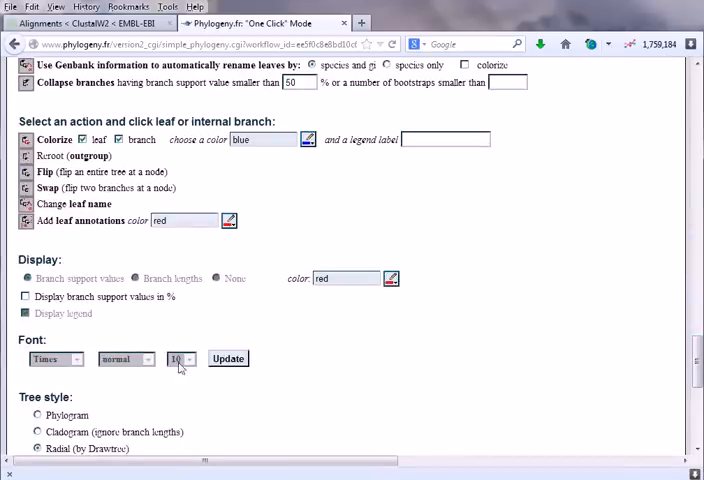
pyautogui.scroll(-3)
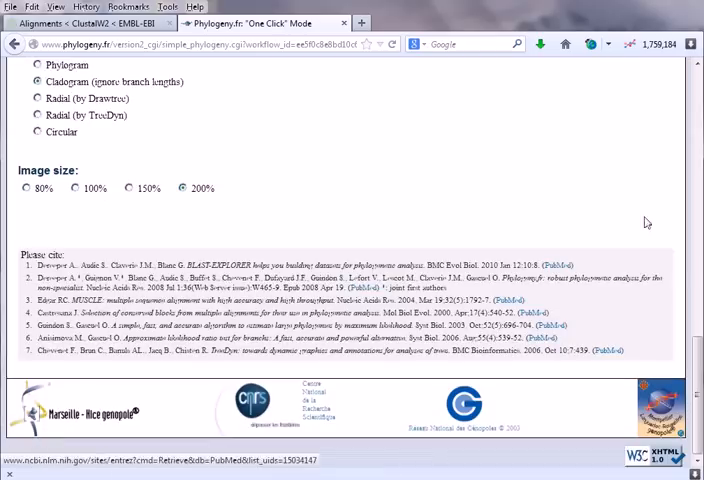
pyautogui.scroll(3)
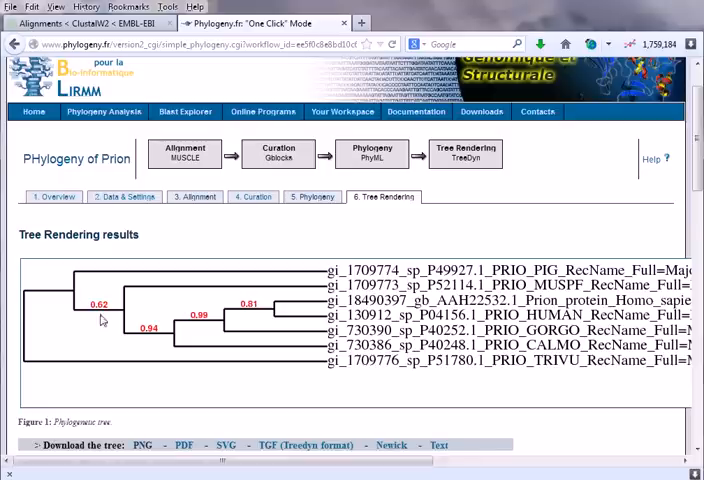
pyautogui.moveTo(120, 337)
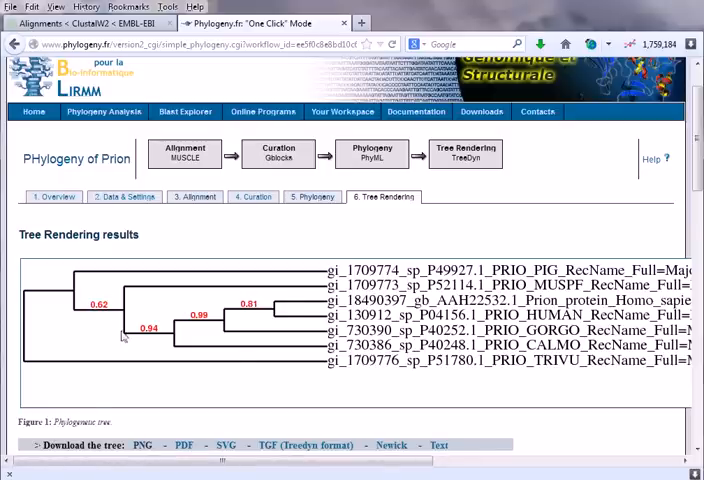
pyautogui.moveTo(187, 332)
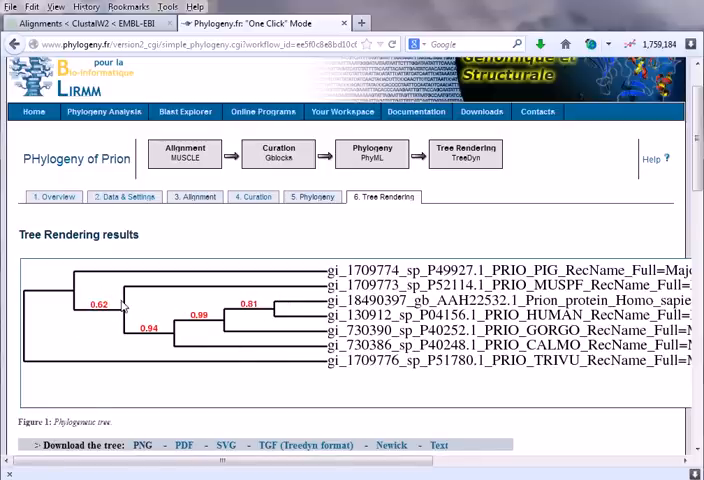
pyautogui.moveTo(363, 402)
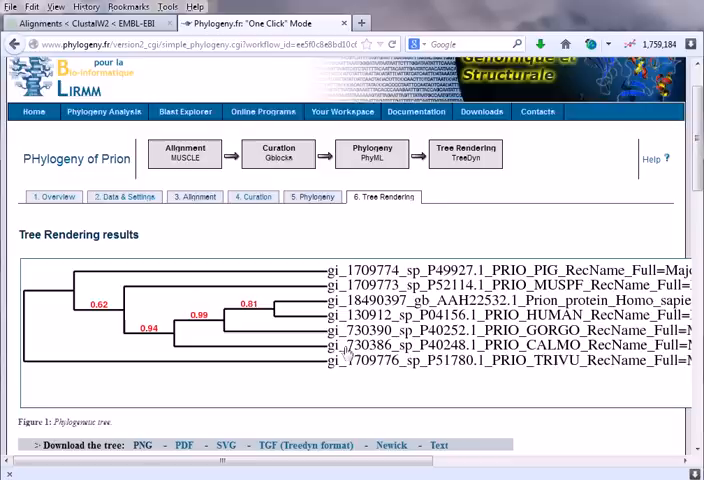
pyautogui.moveTo(222, 222)
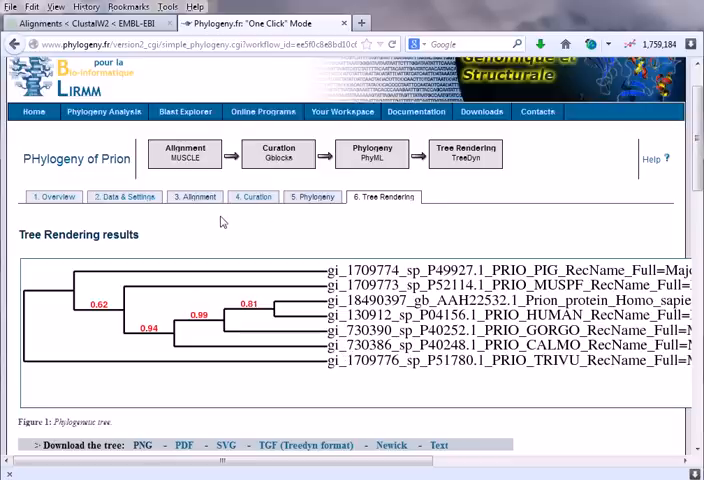
pyautogui.moveTo(443, 240)
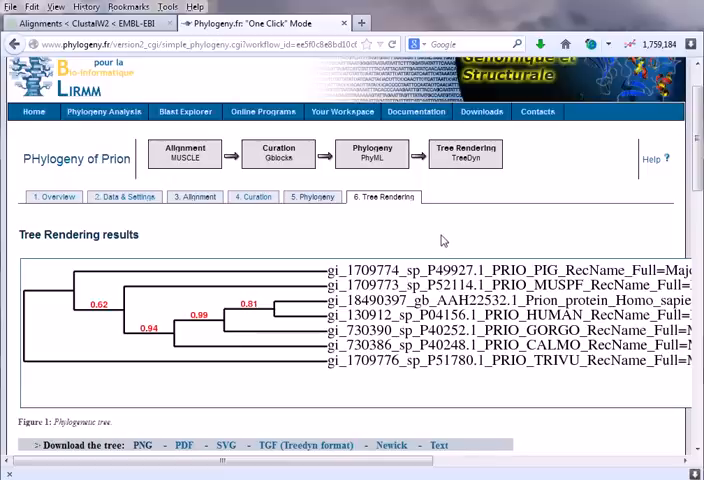
pyautogui.scroll(-3)
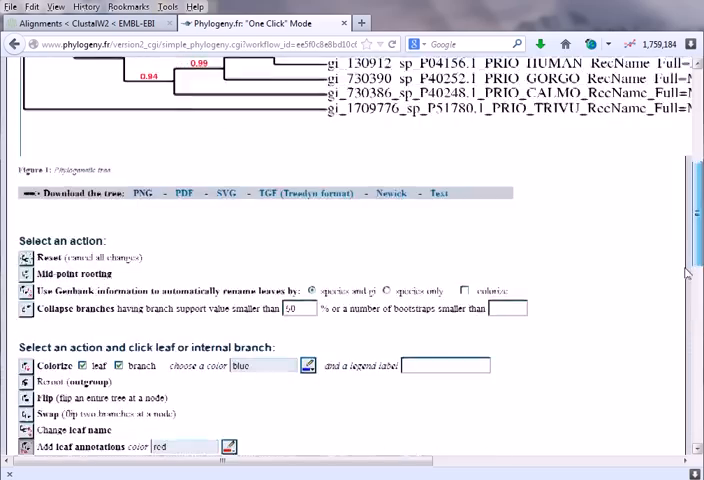
pyautogui.scroll(3)
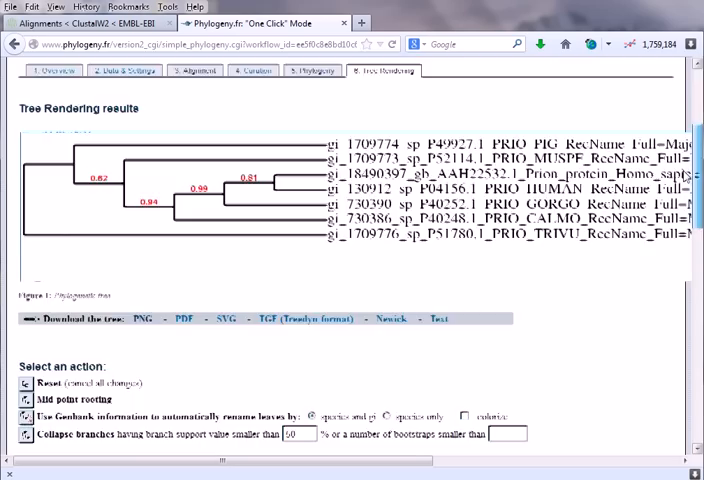
pyautogui.scroll(3)
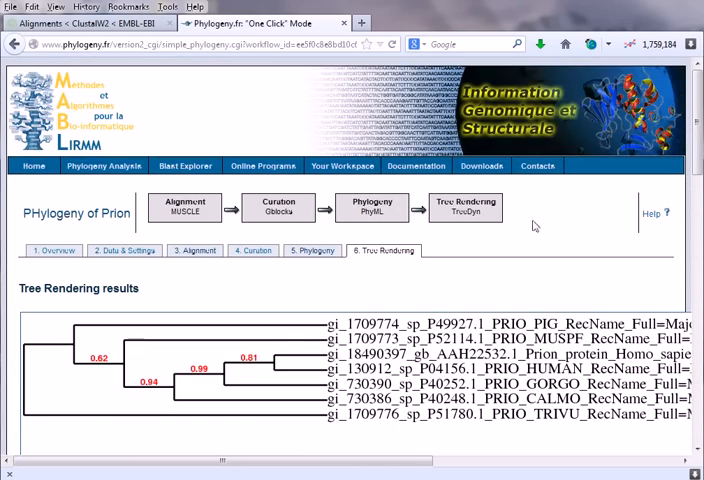